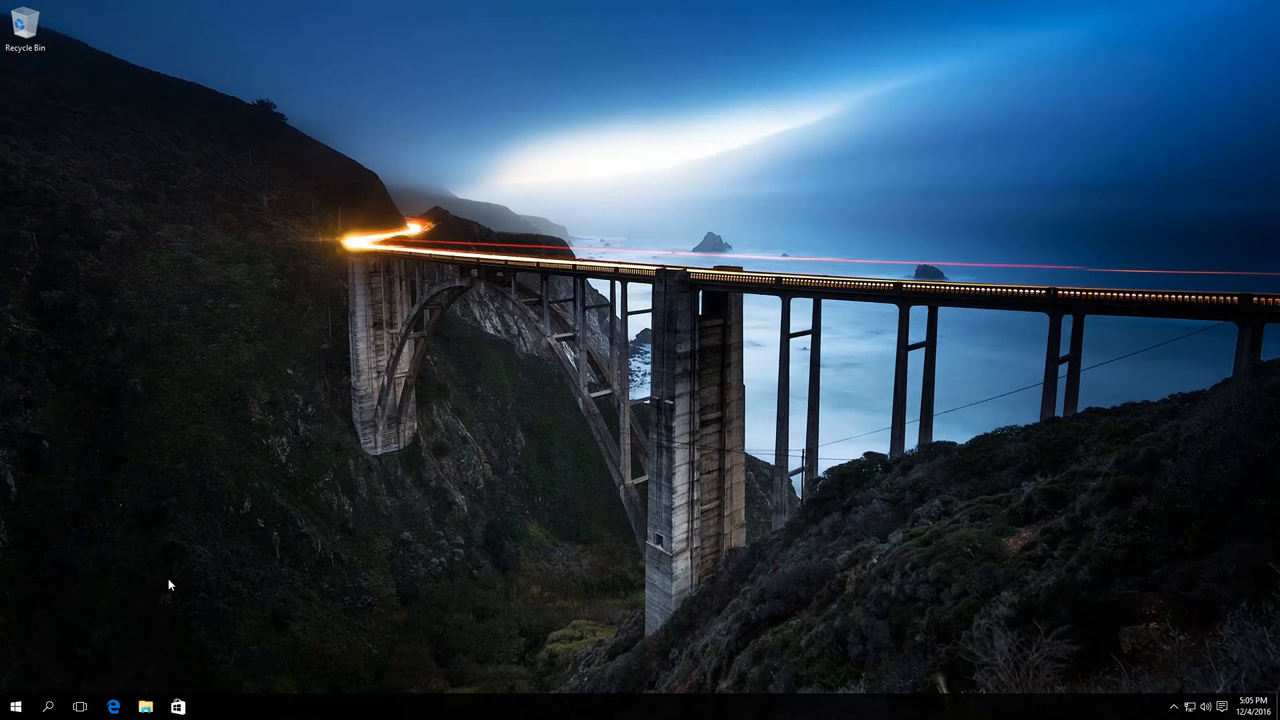
{"action": "mouse_move", "coordinate": [184, 595]}
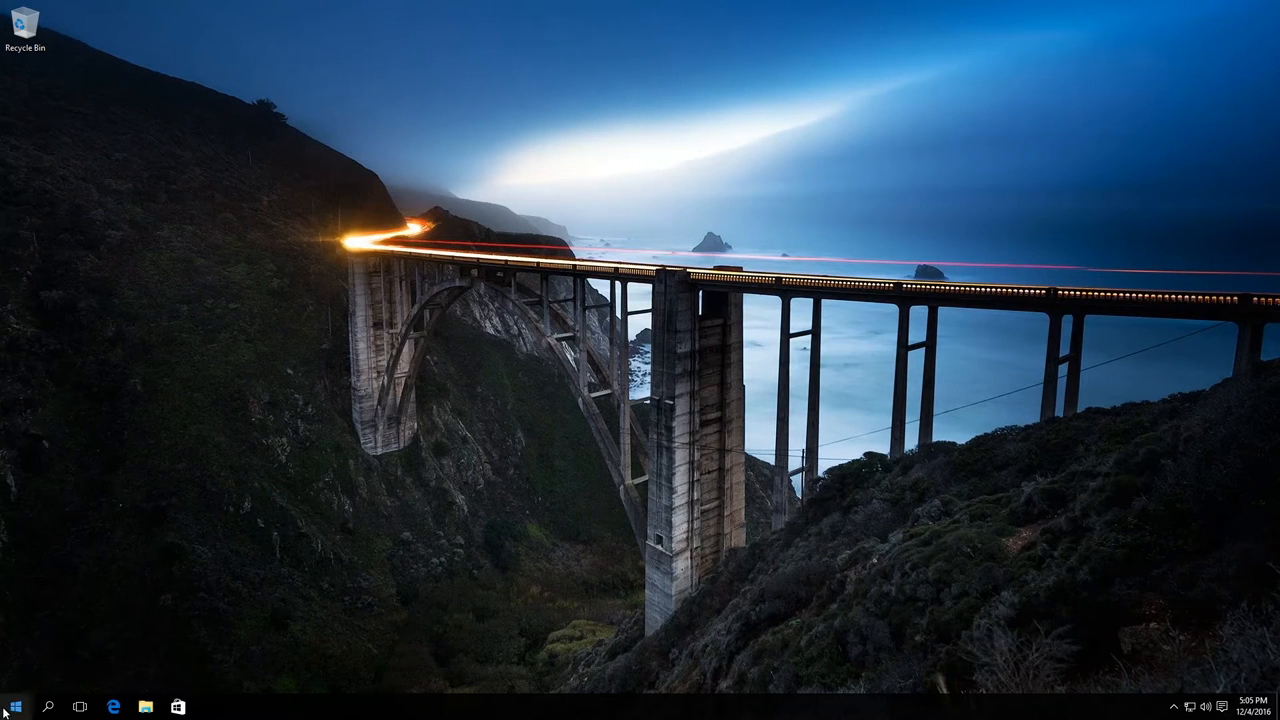
Open Control Panel from the Start right-click menu and view all items as large icons
{"action": "right_click", "coordinate": [15, 706]}
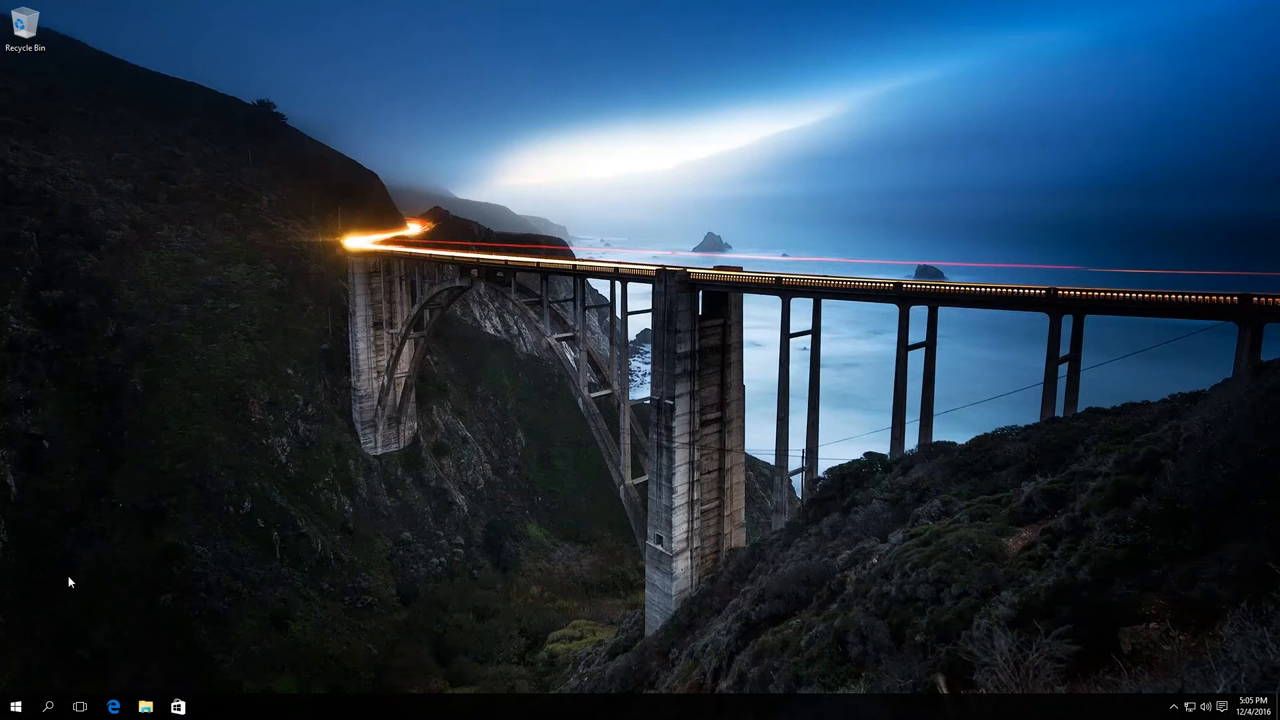
{"action": "left_click", "coordinate": [210, 707]}
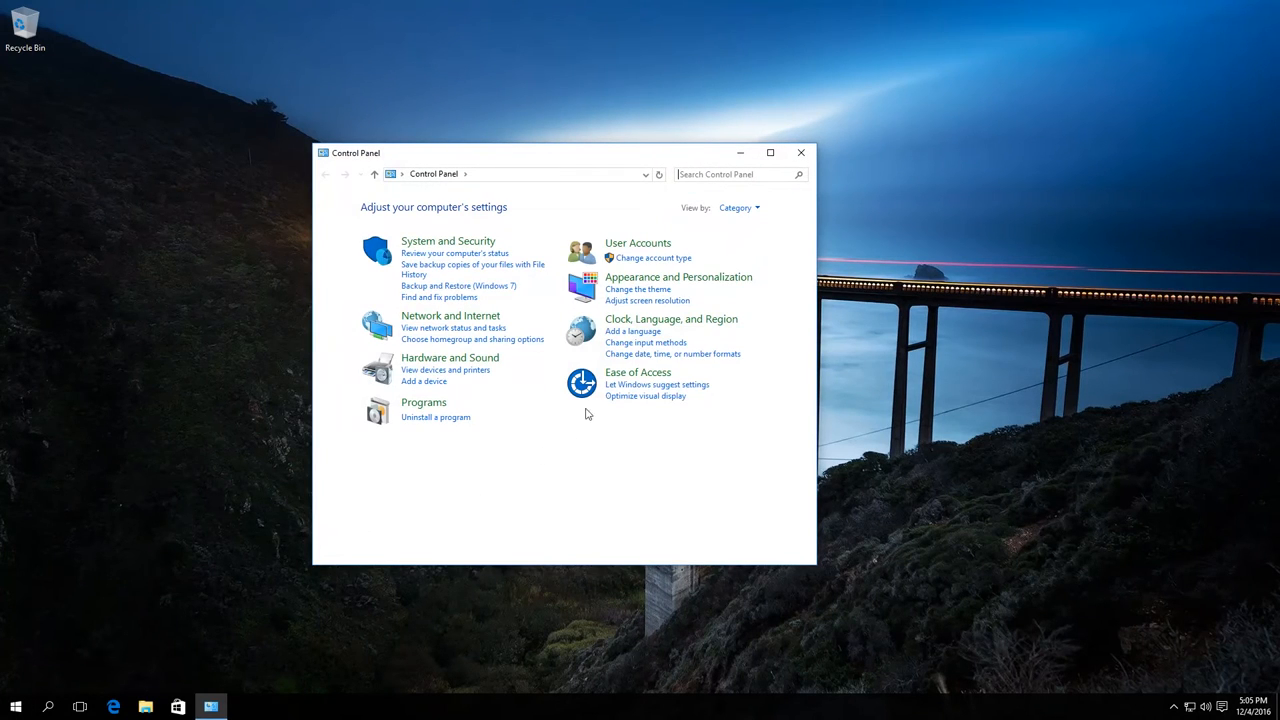
{"action": "mouse_move", "coordinate": [735, 207]}
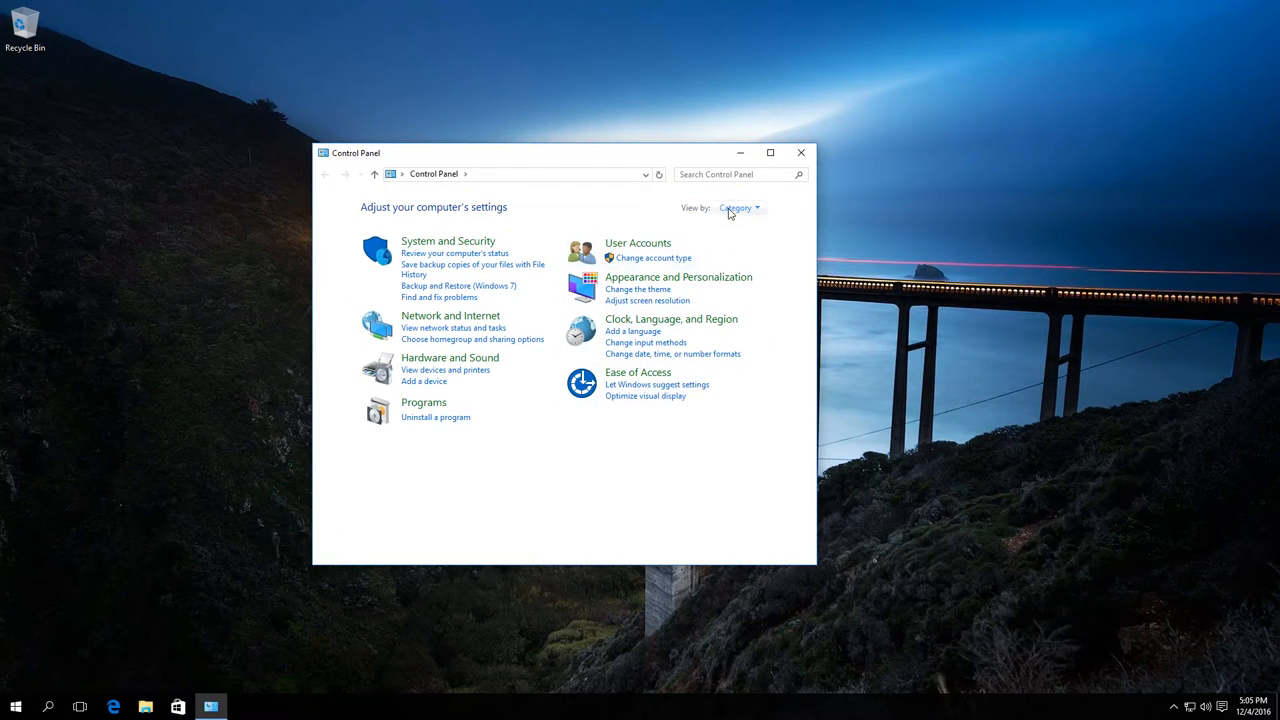
{"action": "left_click", "coordinate": [738, 208]}
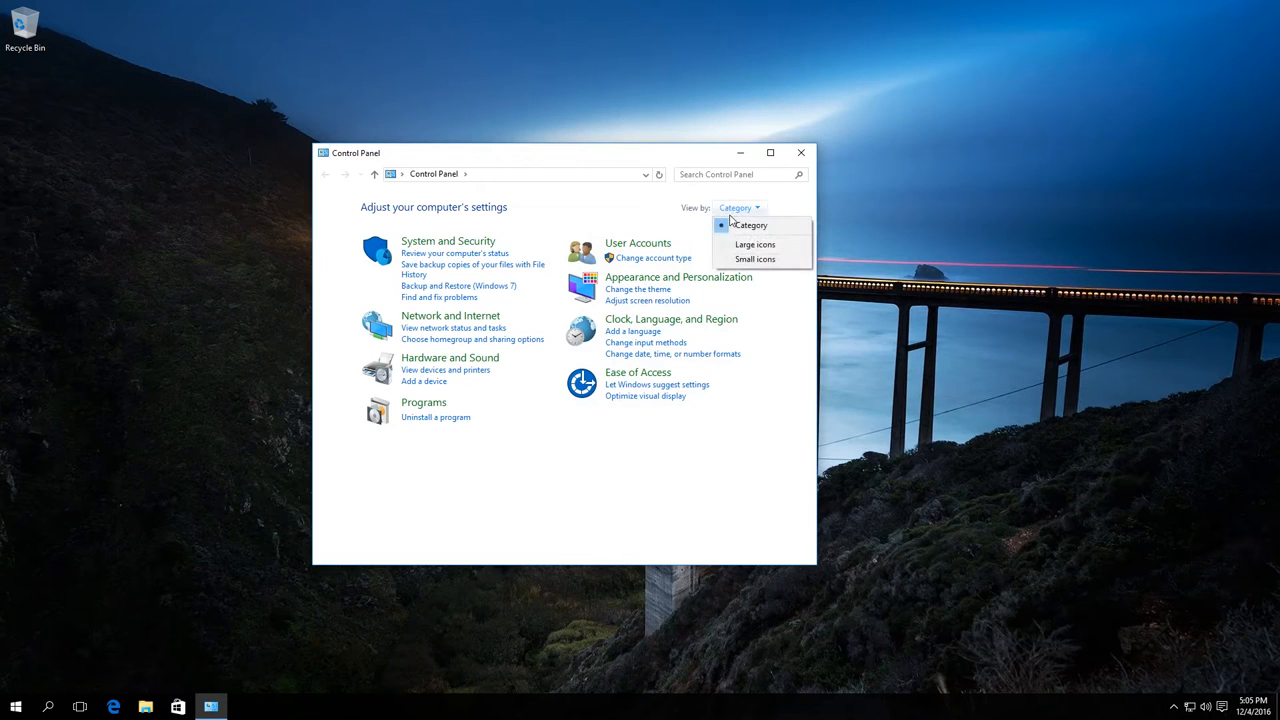
{"action": "left_click", "coordinate": [754, 245]}
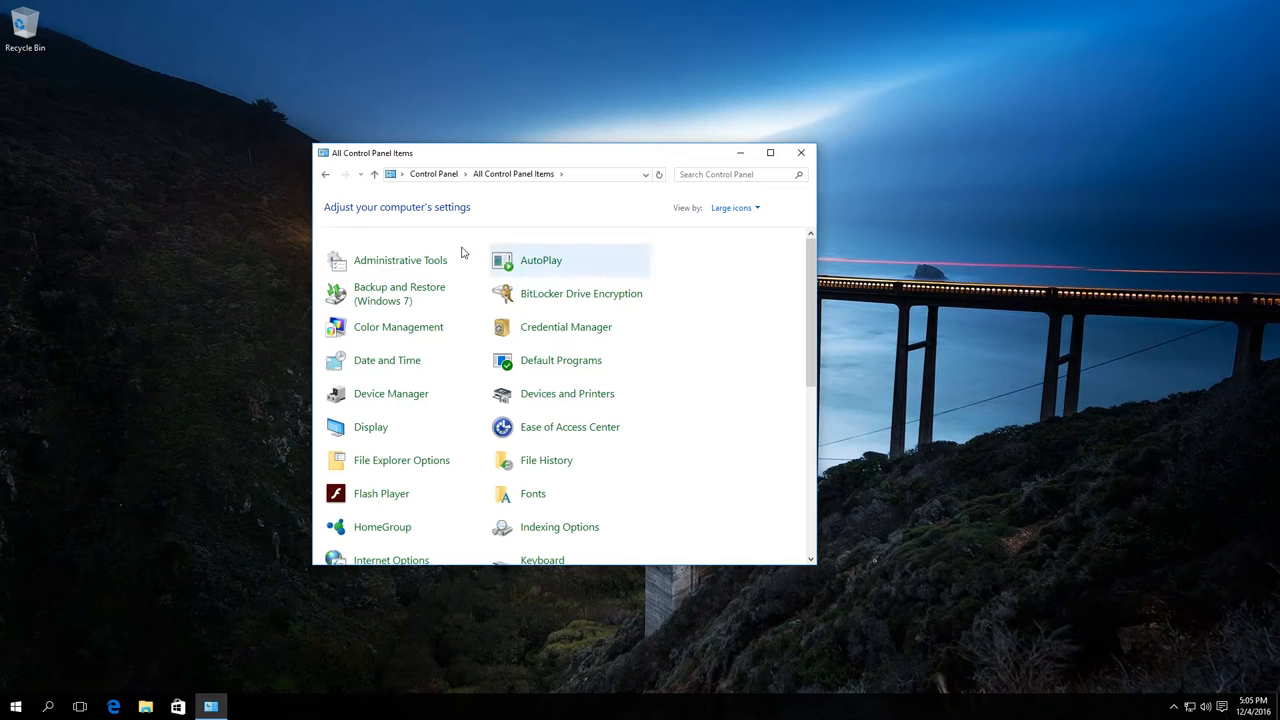
{"action": "mouse_move", "coordinate": [400, 260]}
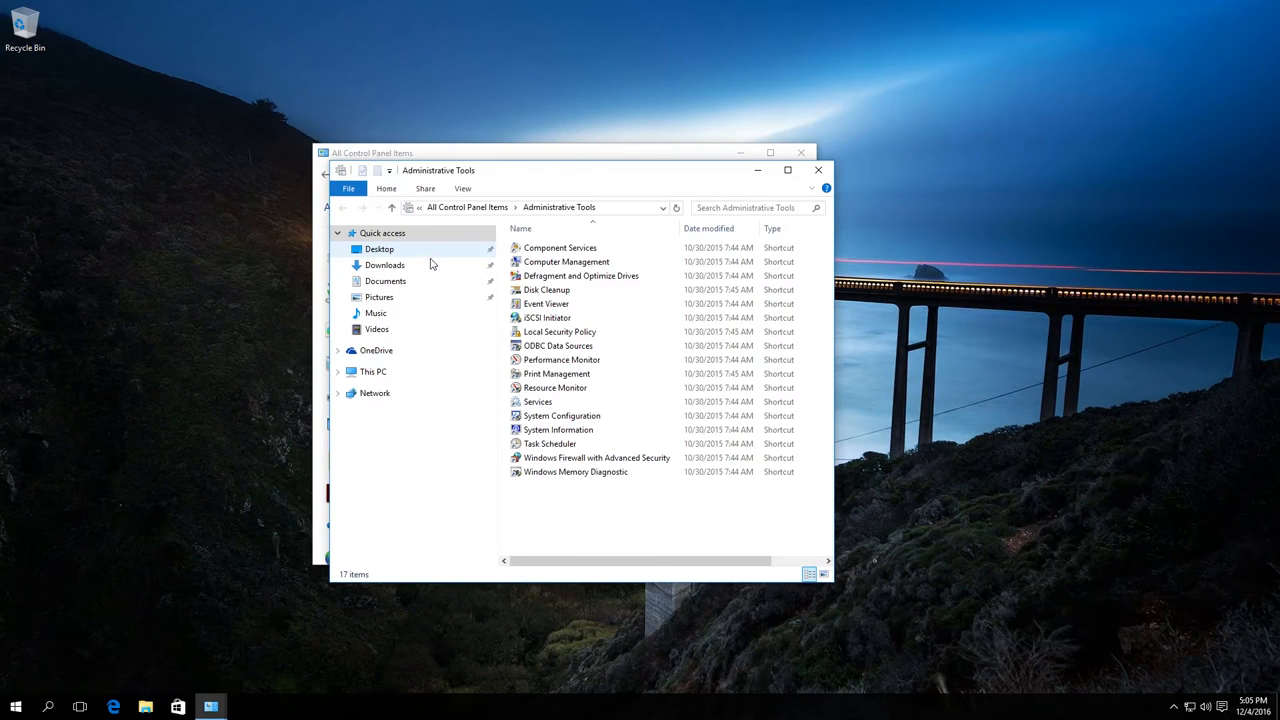
Launch the Defragment and Optimize Drives shortcut from Administrative Tools
{"action": "left_click", "coordinate": [580, 275]}
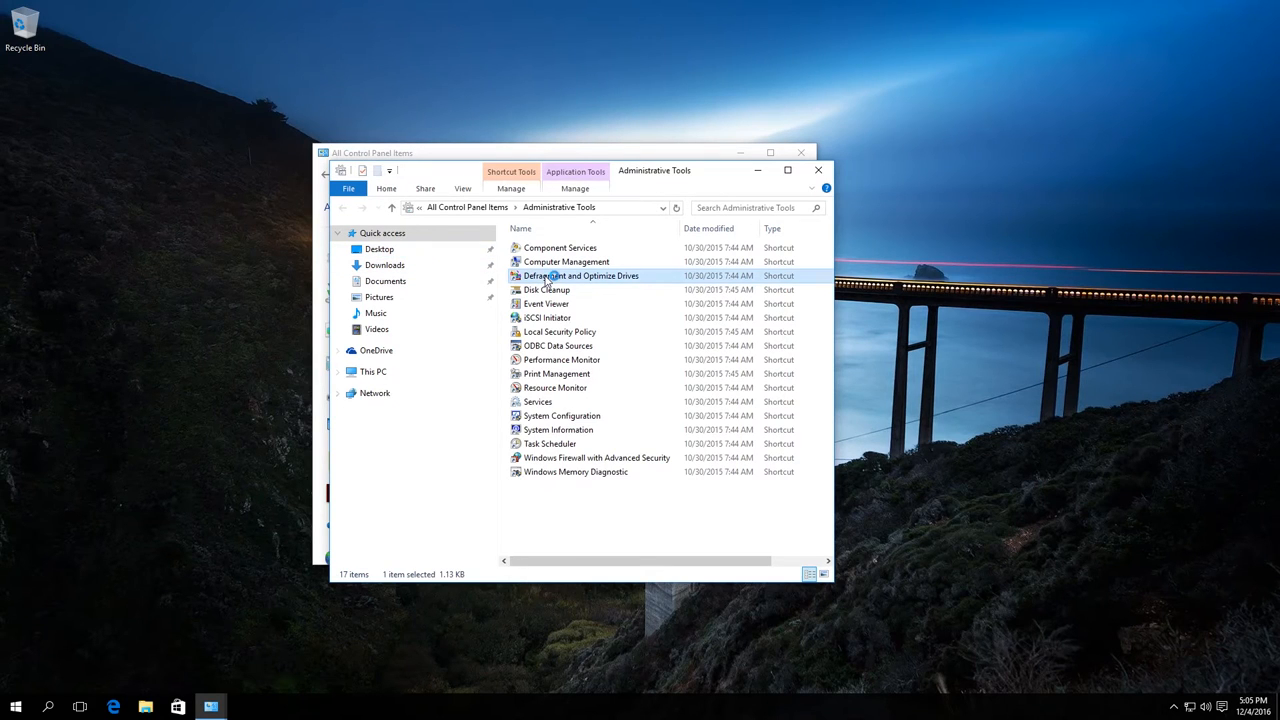
{"action": "double_click", "coordinate": [580, 275]}
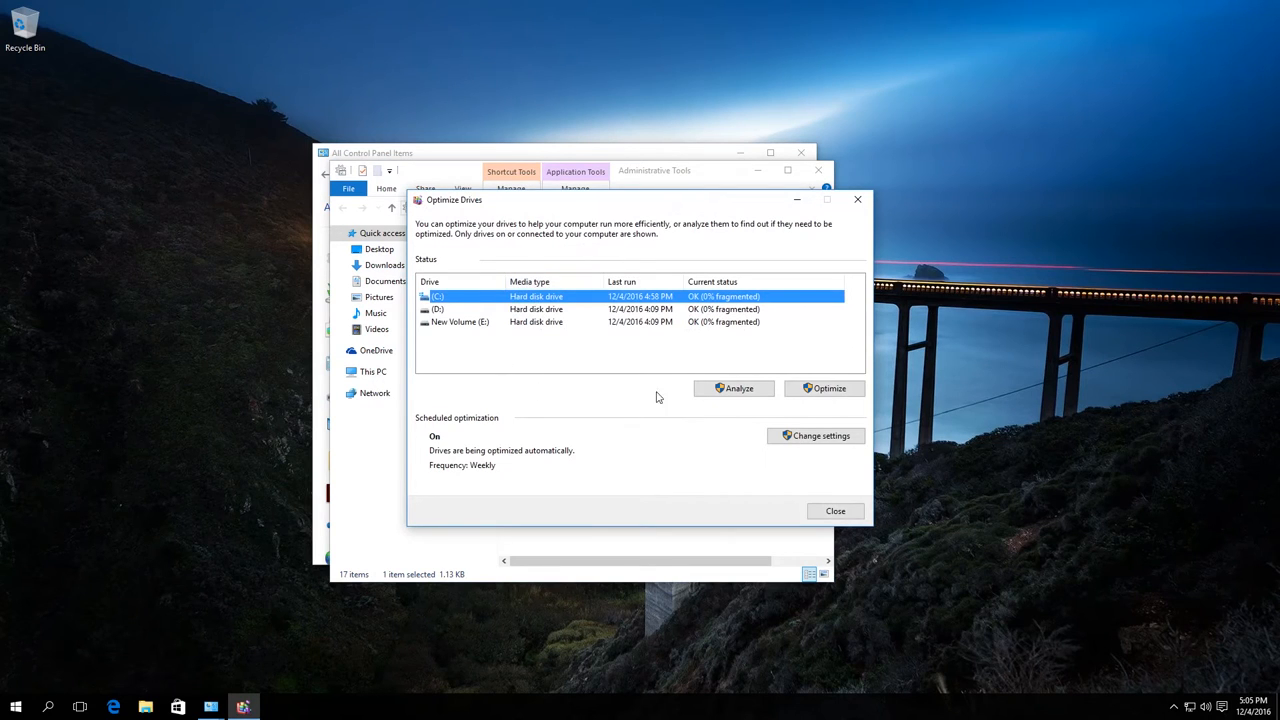
{"action": "mouse_move", "coordinate": [705, 371]}
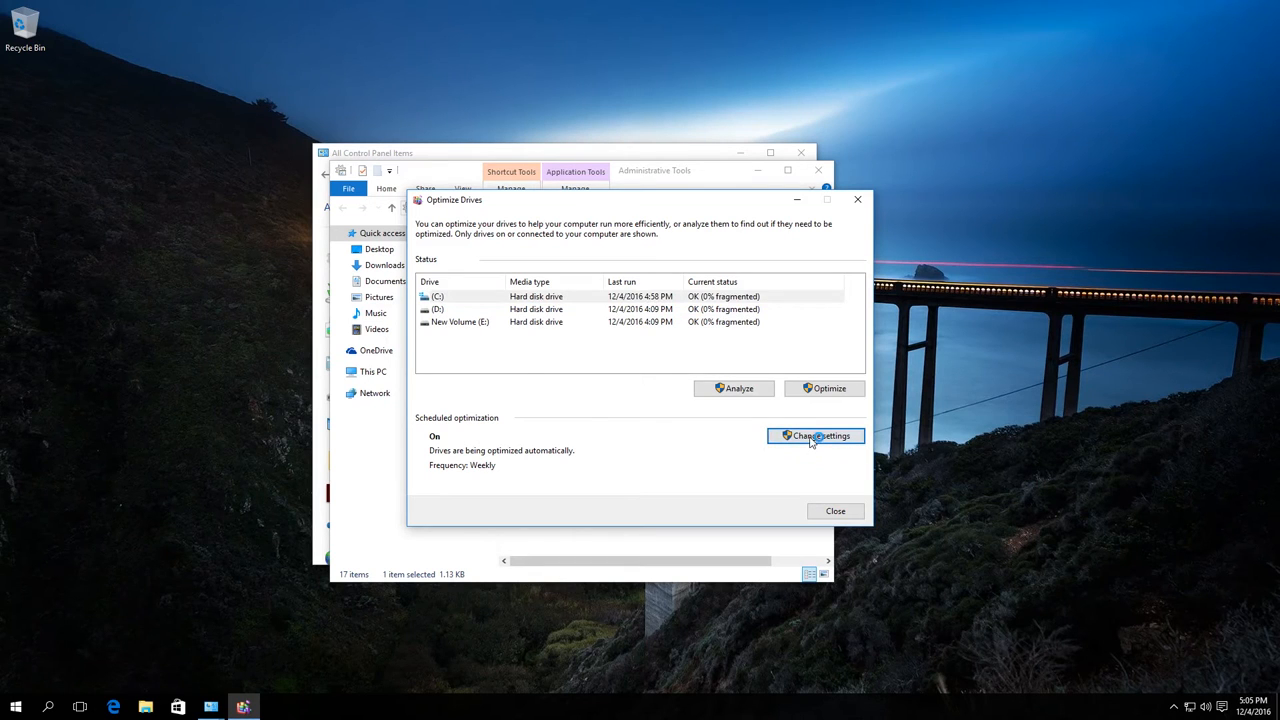
Open the Optimize Drives schedule settings, leaving the frequency at Weekly
{"action": "left_click", "coordinate": [815, 435]}
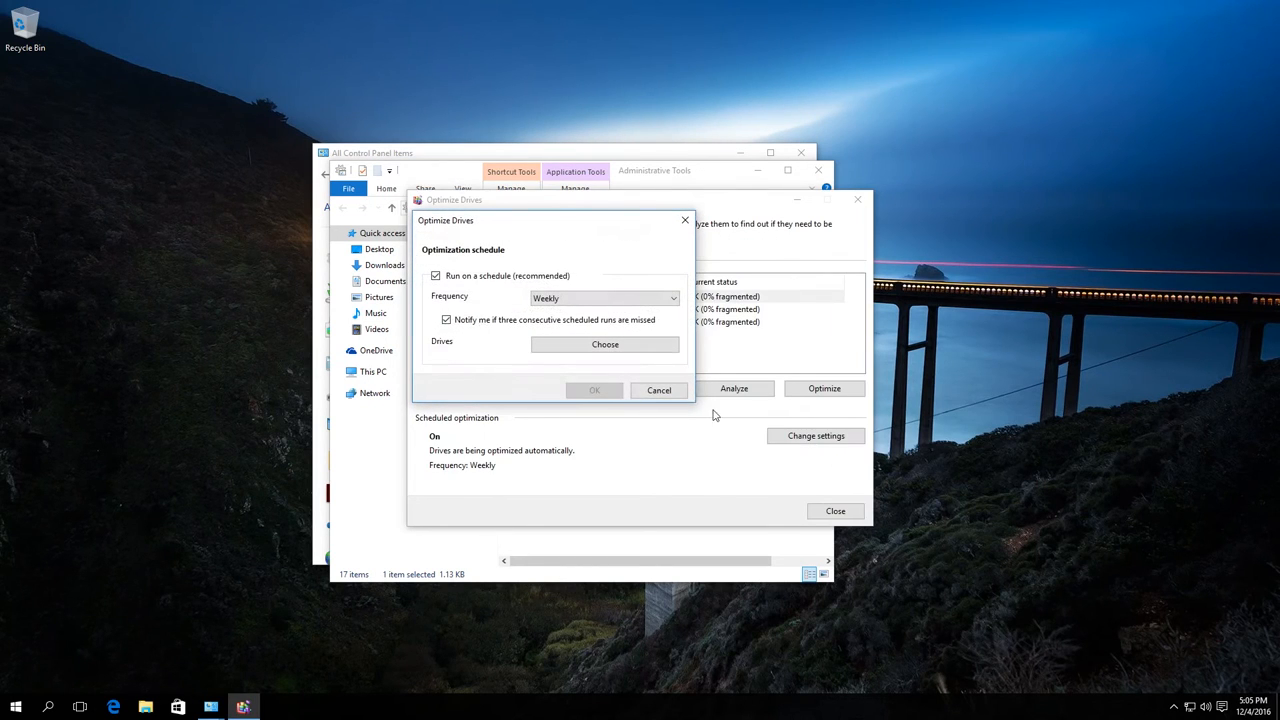
{"action": "mouse_move", "coordinate": [547, 293]}
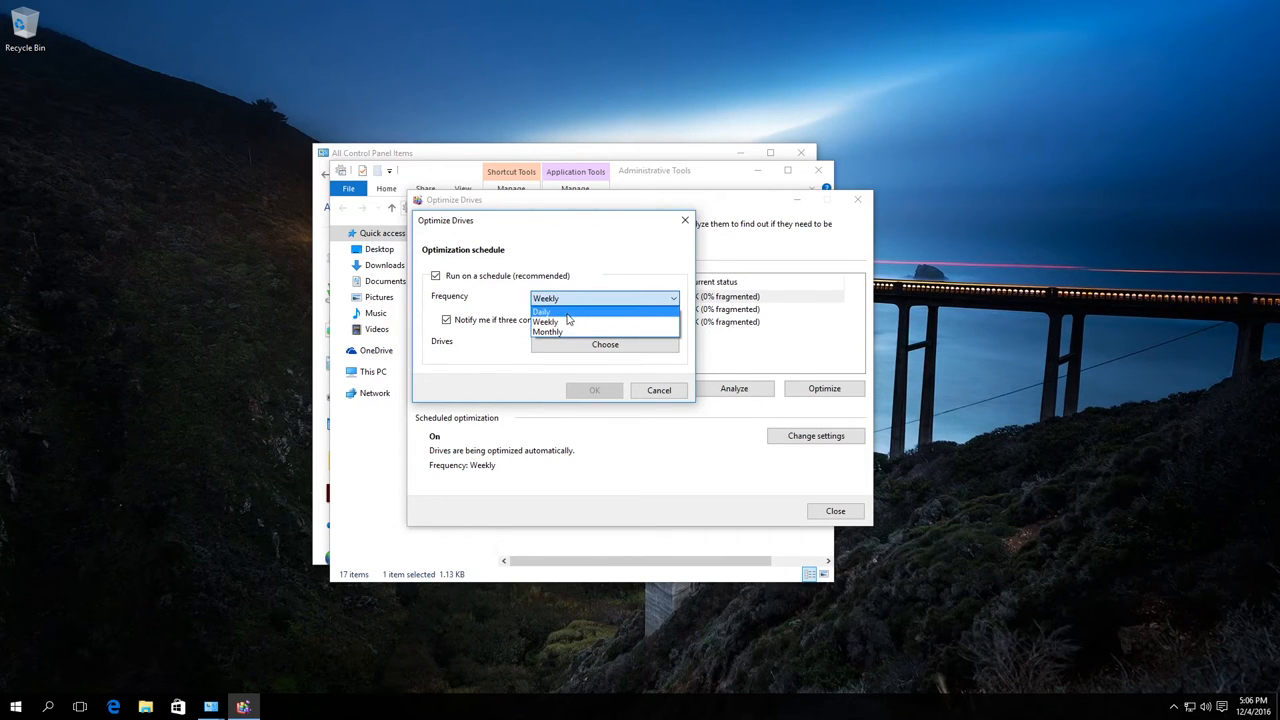
{"action": "mouse_move", "coordinate": [560, 322]}
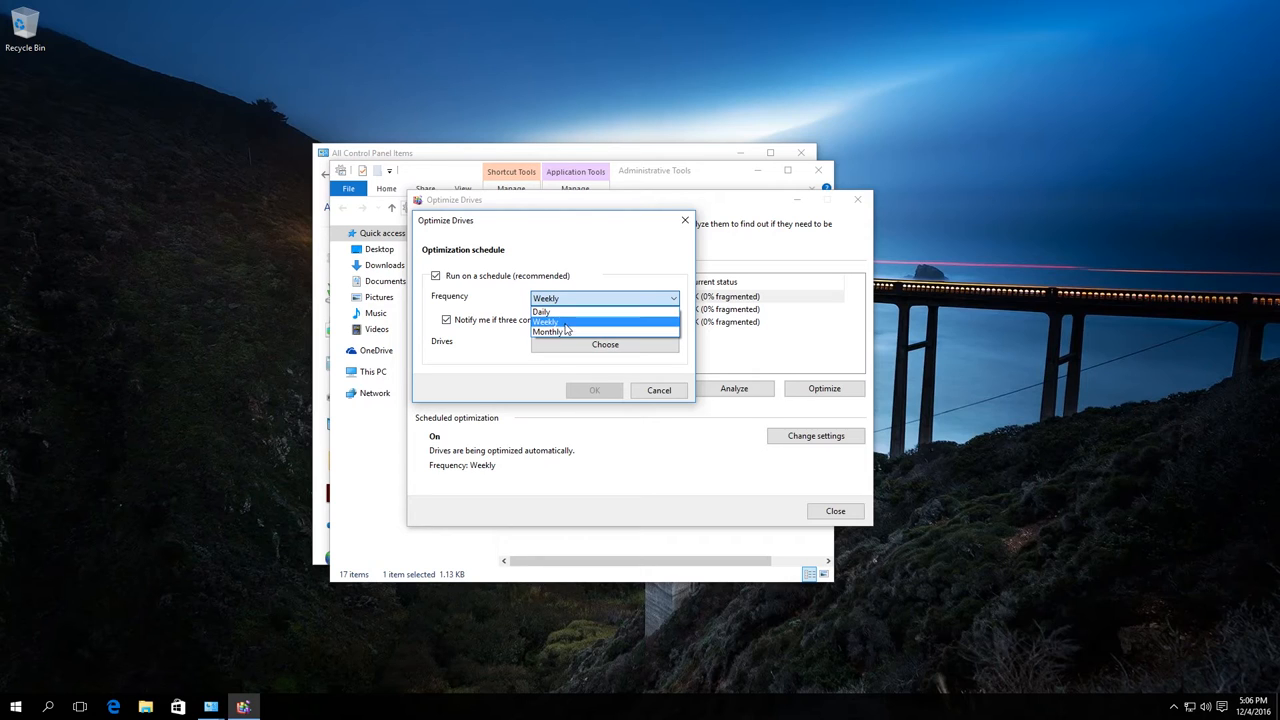
{"action": "left_click", "coordinate": [548, 321]}
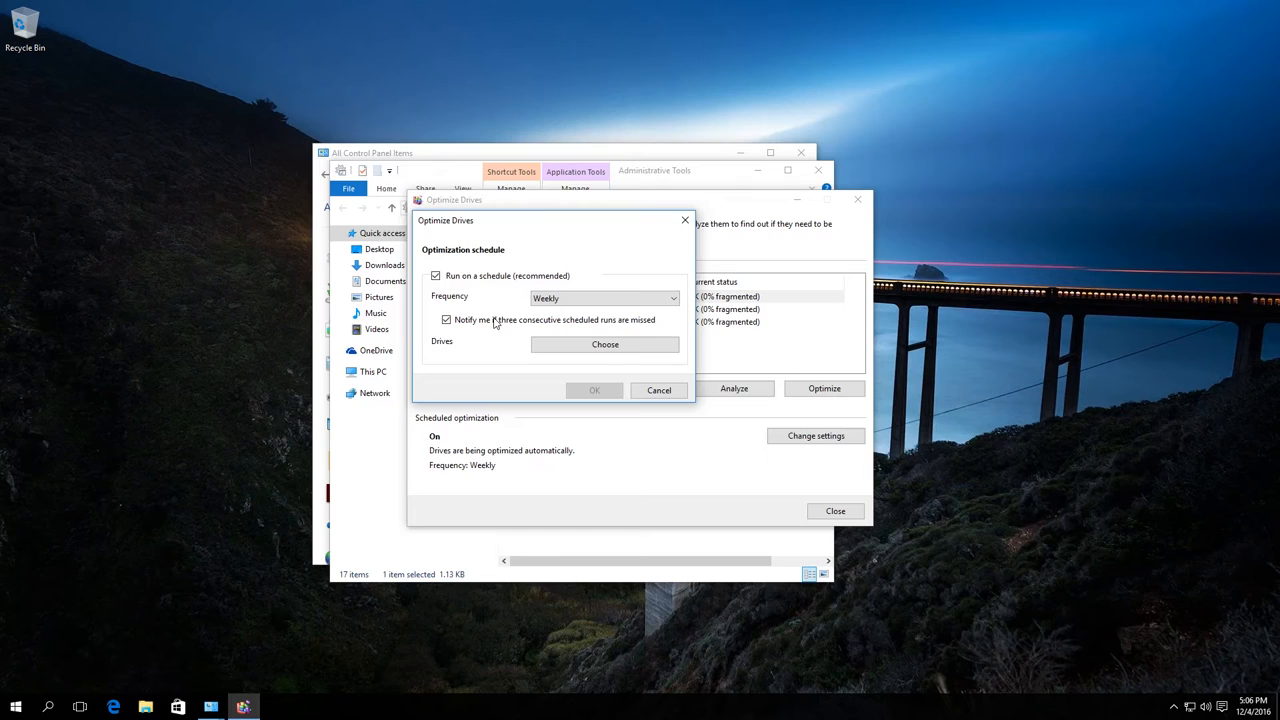
{"action": "mouse_move", "coordinate": [440, 332]}
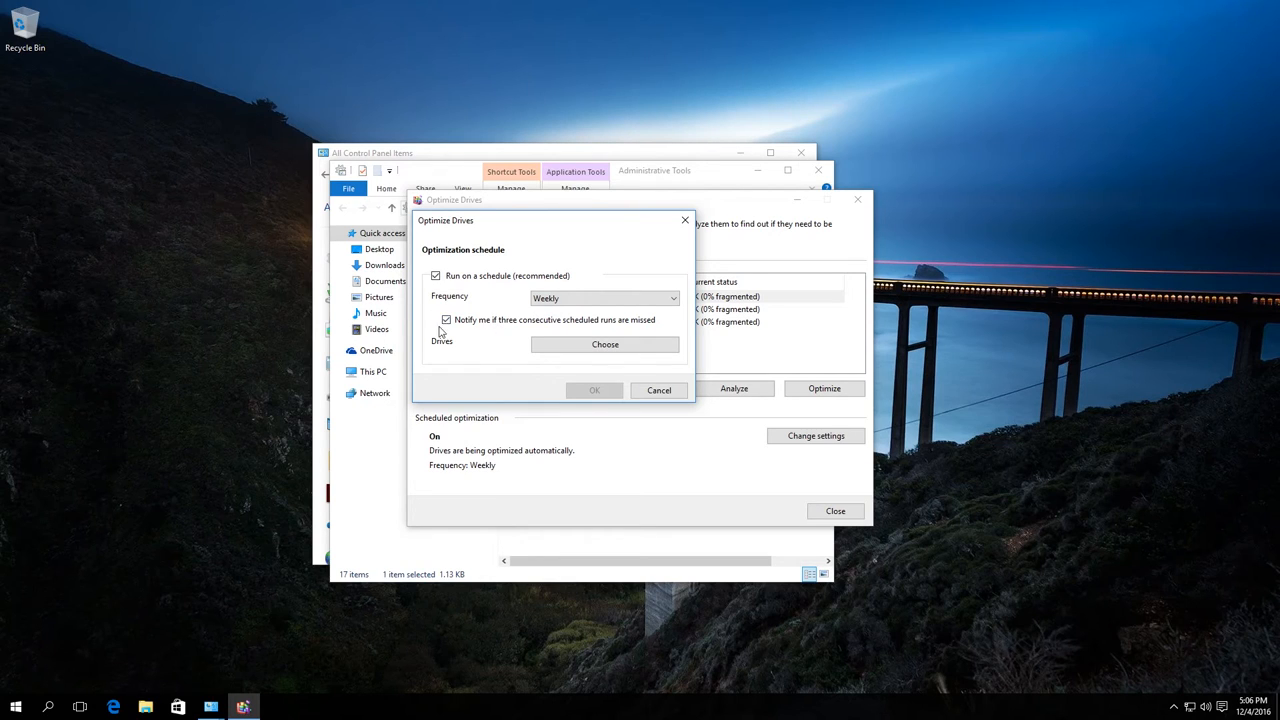
{"action": "mouse_move", "coordinate": [505, 333]}
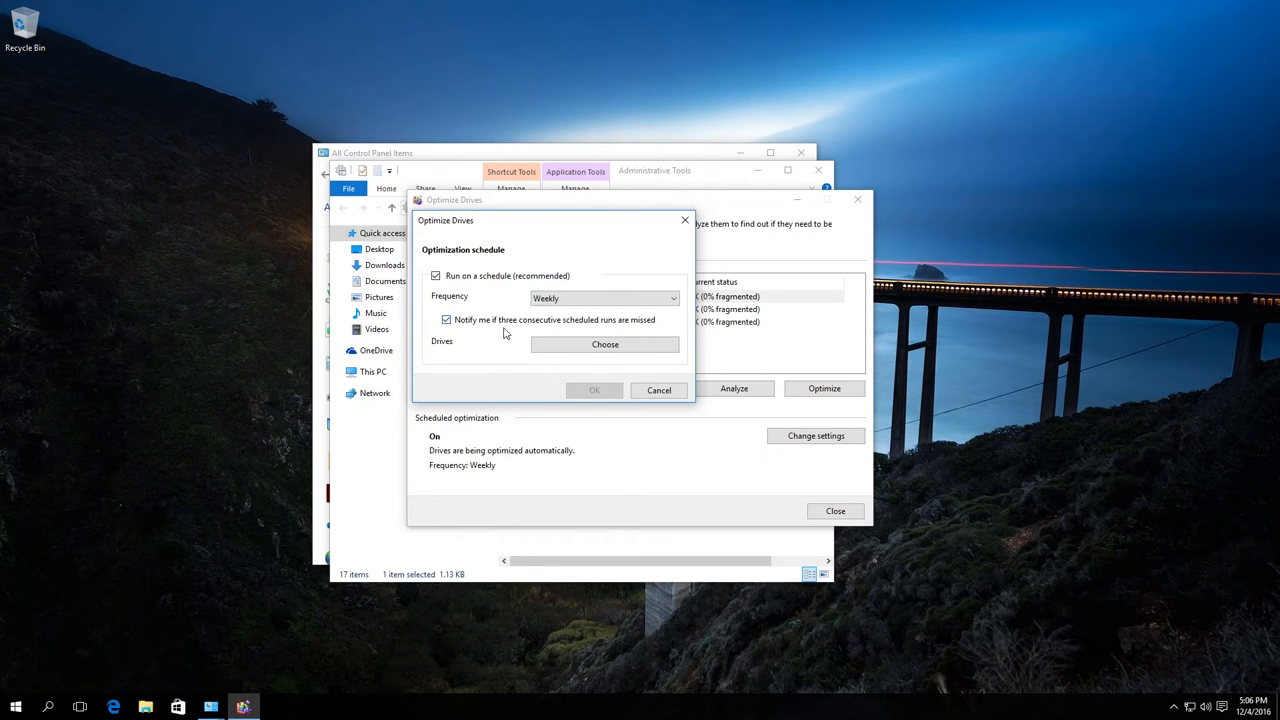
{"action": "mouse_move", "coordinate": [605, 344]}
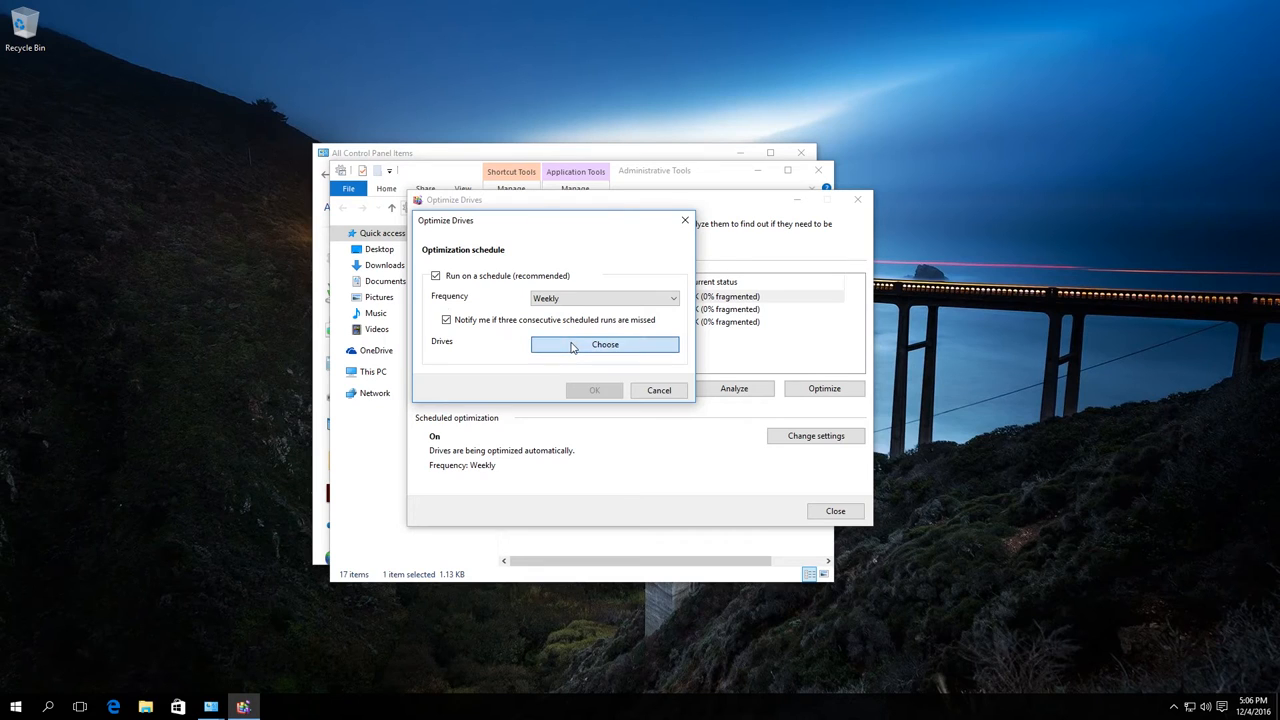
Open the scheduled optimization drive selection and cancel it without changes
{"action": "left_click", "coordinate": [605, 344]}
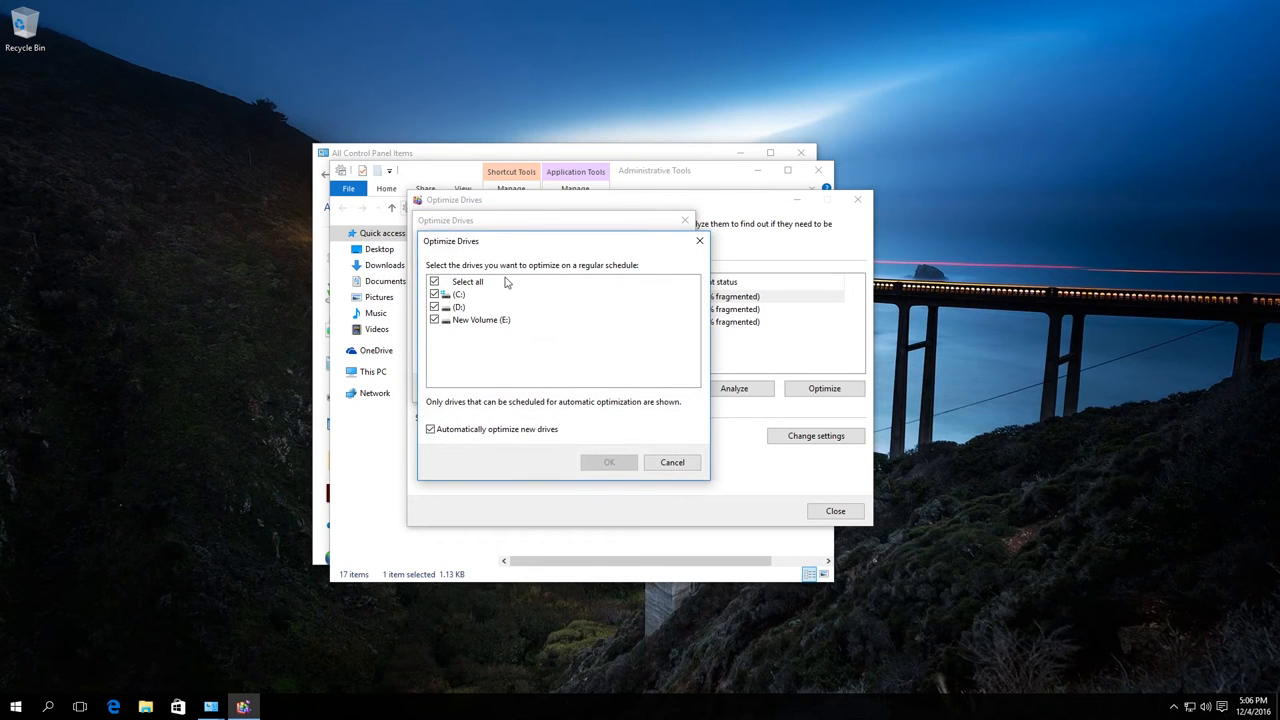
{"action": "mouse_move", "coordinate": [477, 283]}
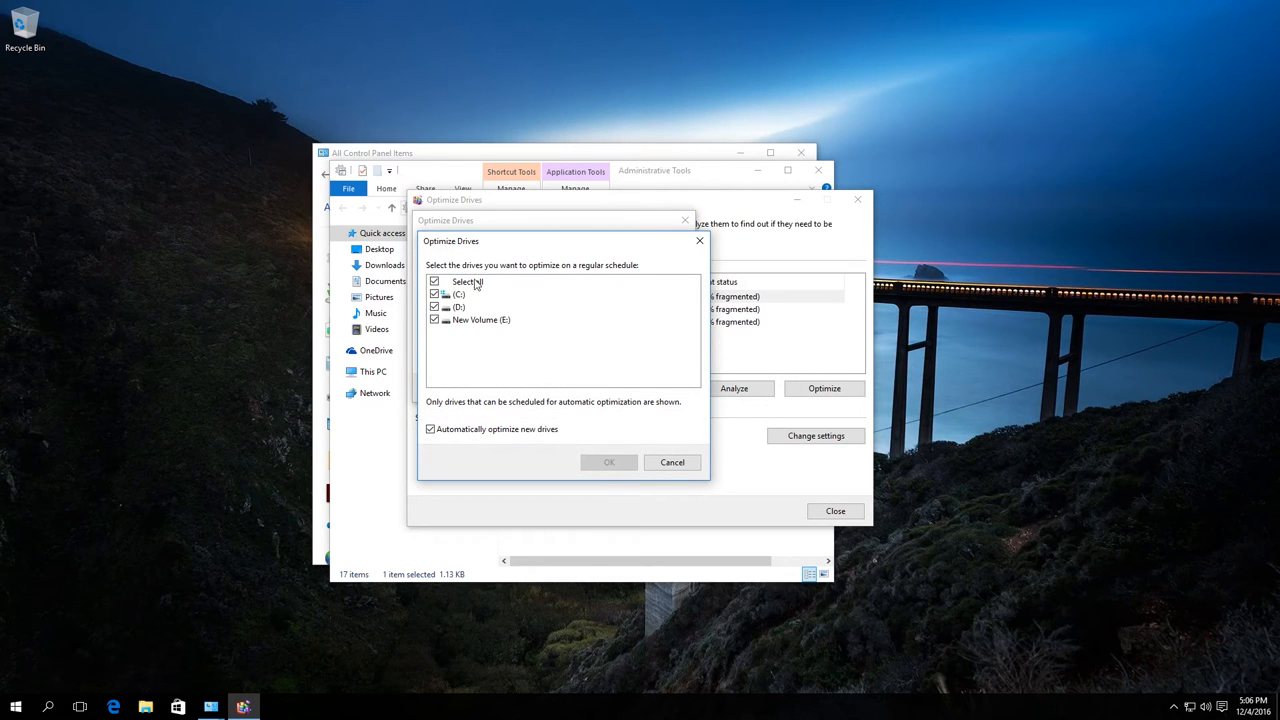
{"action": "mouse_move", "coordinate": [470, 405]}
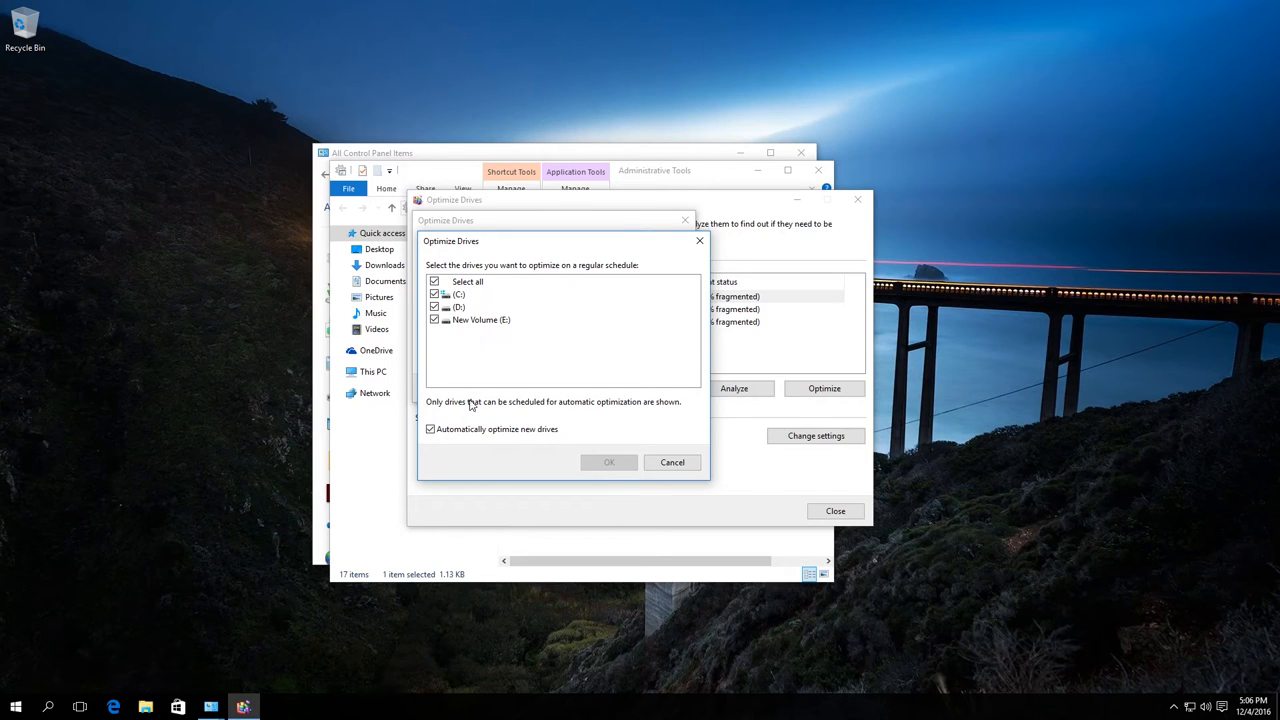
{"action": "mouse_move", "coordinate": [508, 413]}
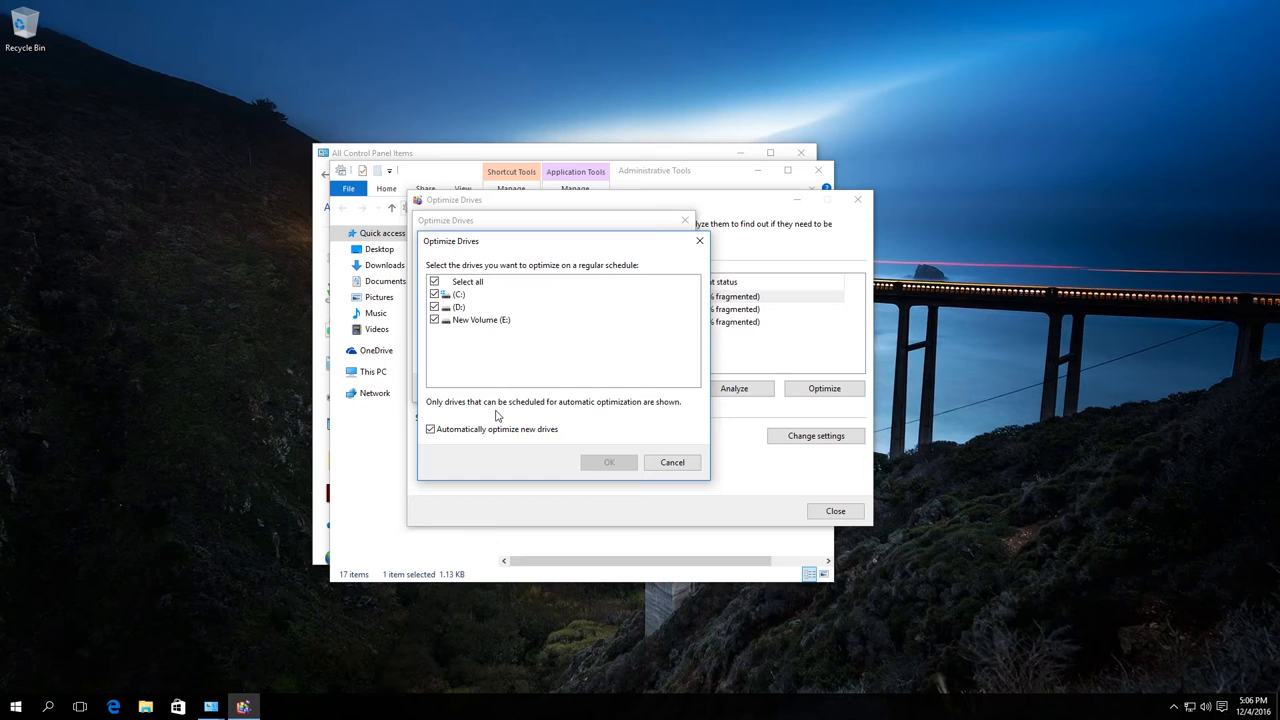
{"action": "mouse_move", "coordinate": [660, 294]}
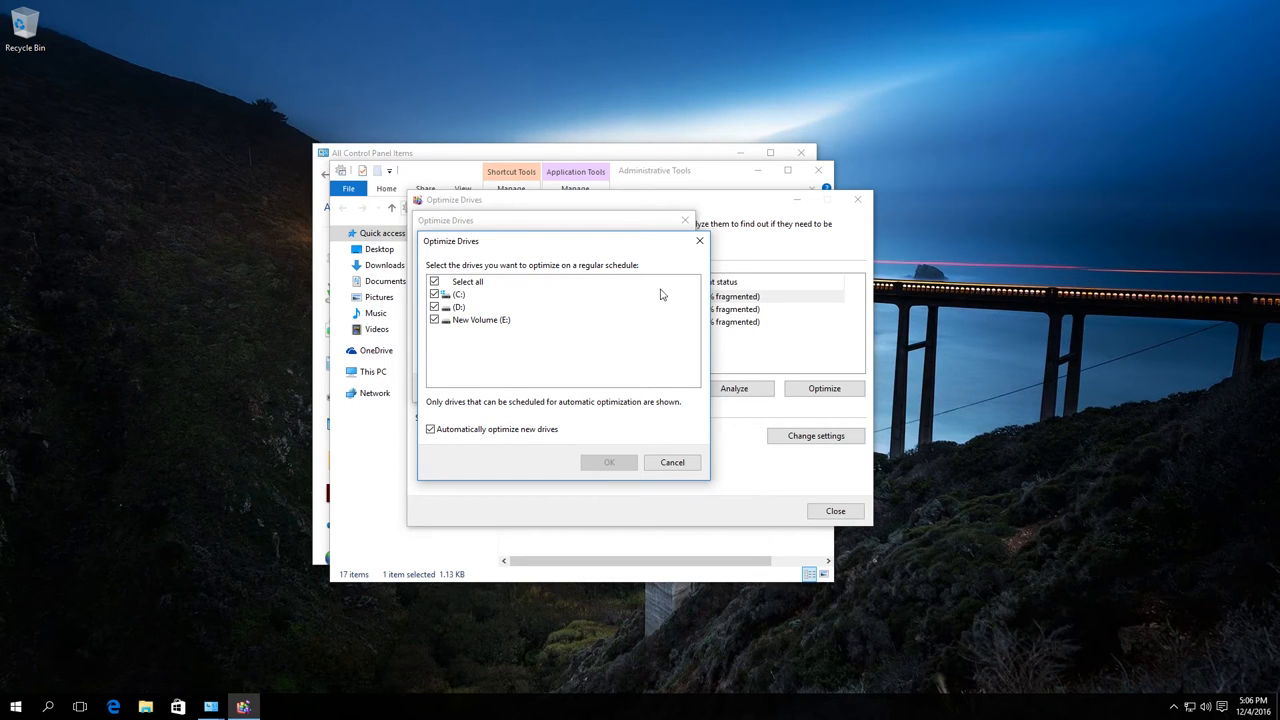
{"action": "left_click", "coordinate": [608, 462]}
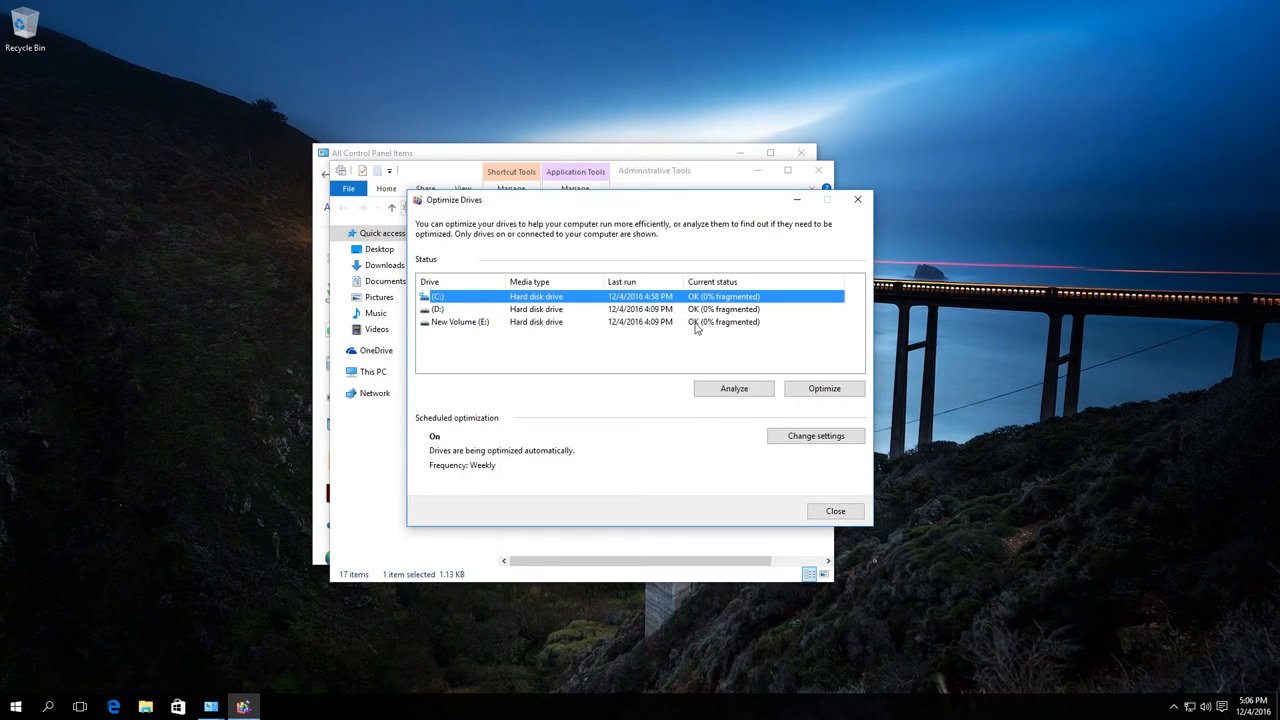
{"action": "mouse_move", "coordinate": [718, 294]}
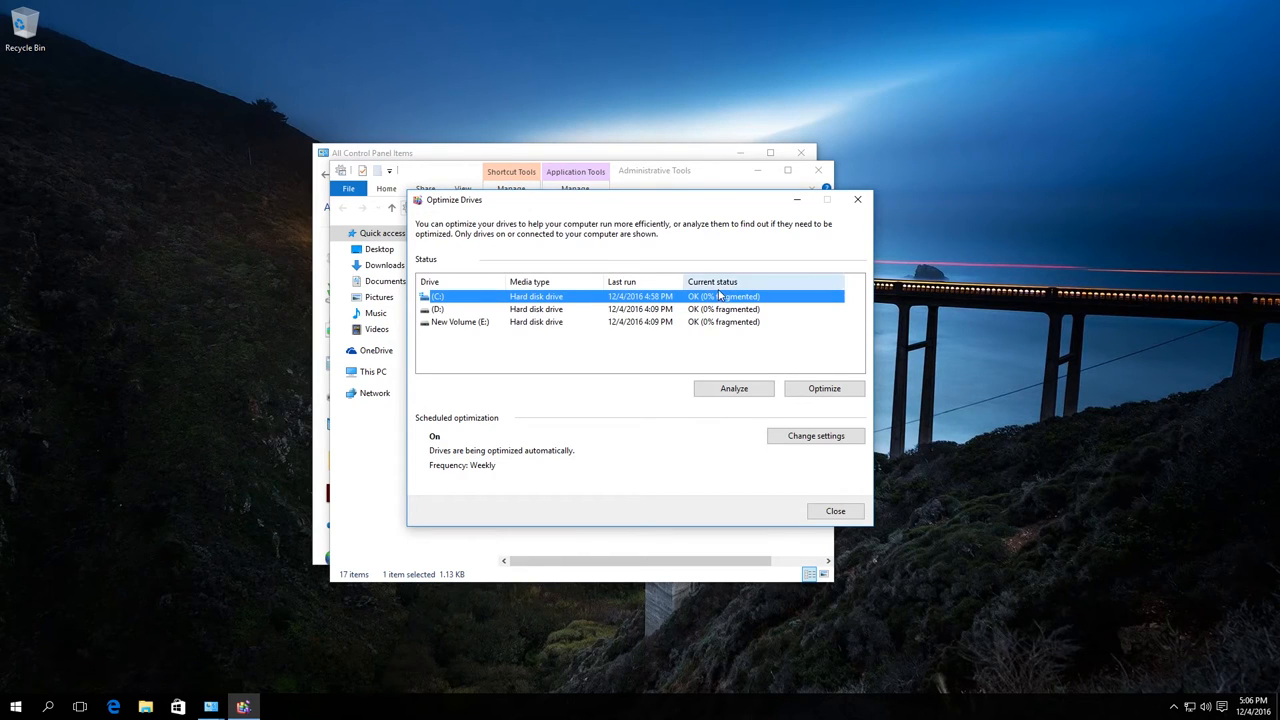
{"action": "mouse_move", "coordinate": [705, 305]}
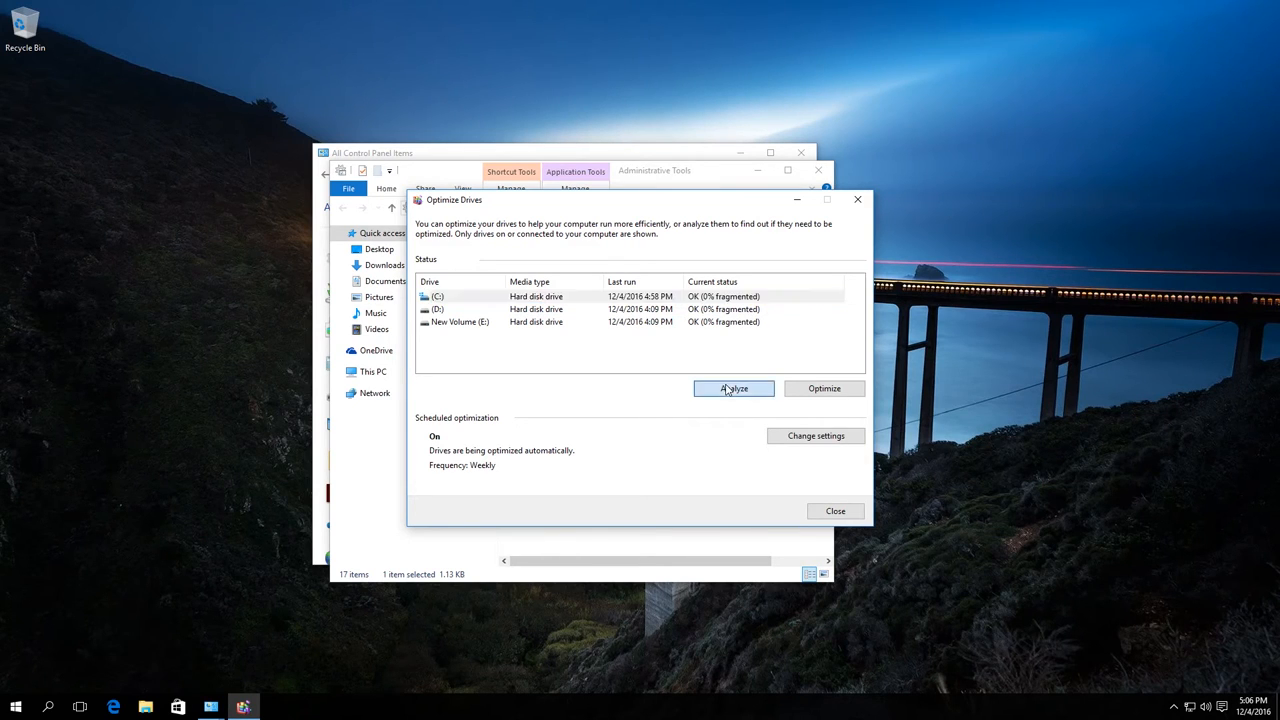
Analyze drive C:, updating its last run to 5:06 PM at 0% fragmented
{"action": "left_click", "coordinate": [733, 388]}
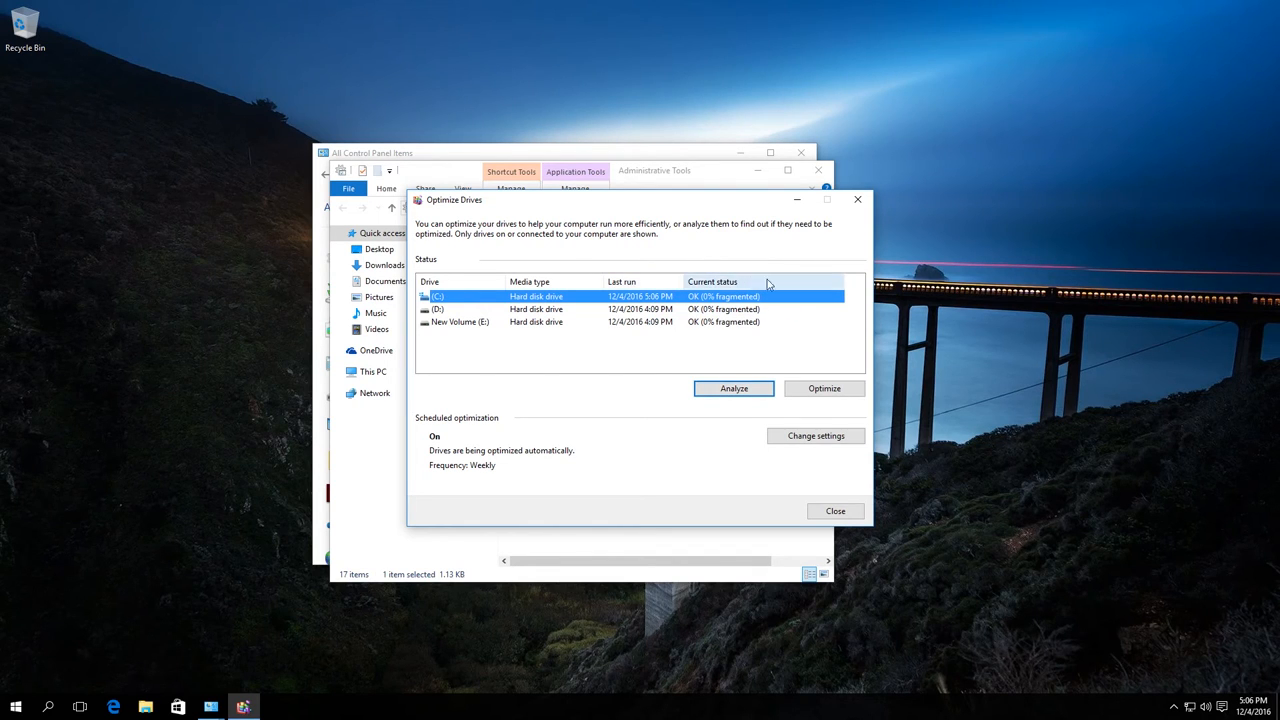
{"action": "mouse_move", "coordinate": [727, 292]}
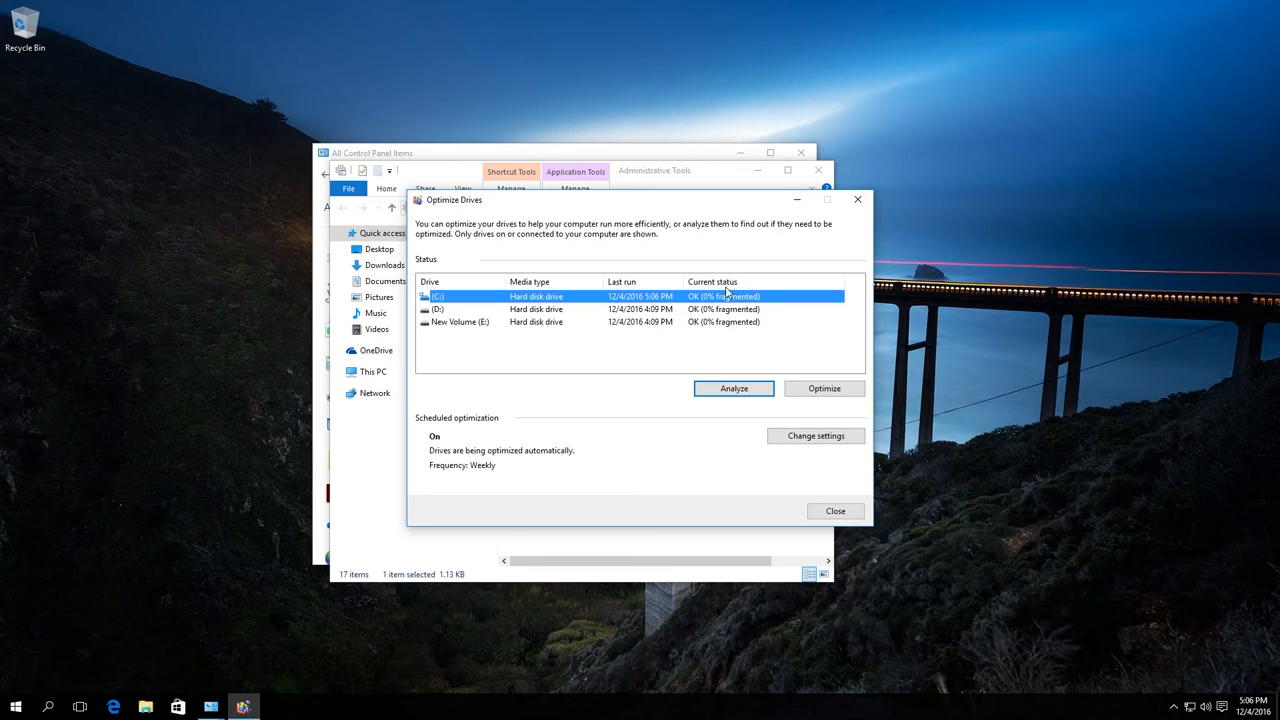
{"action": "mouse_move", "coordinate": [744, 369]}
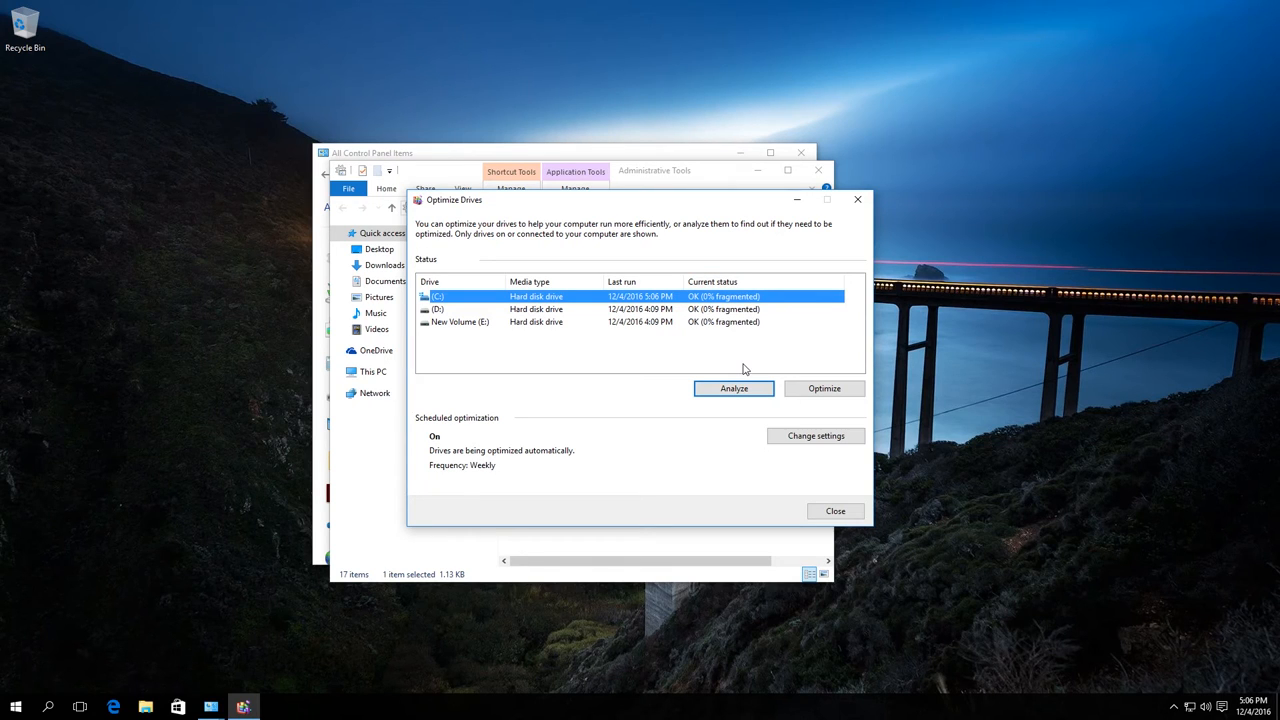
{"action": "mouse_move", "coordinate": [762, 373]}
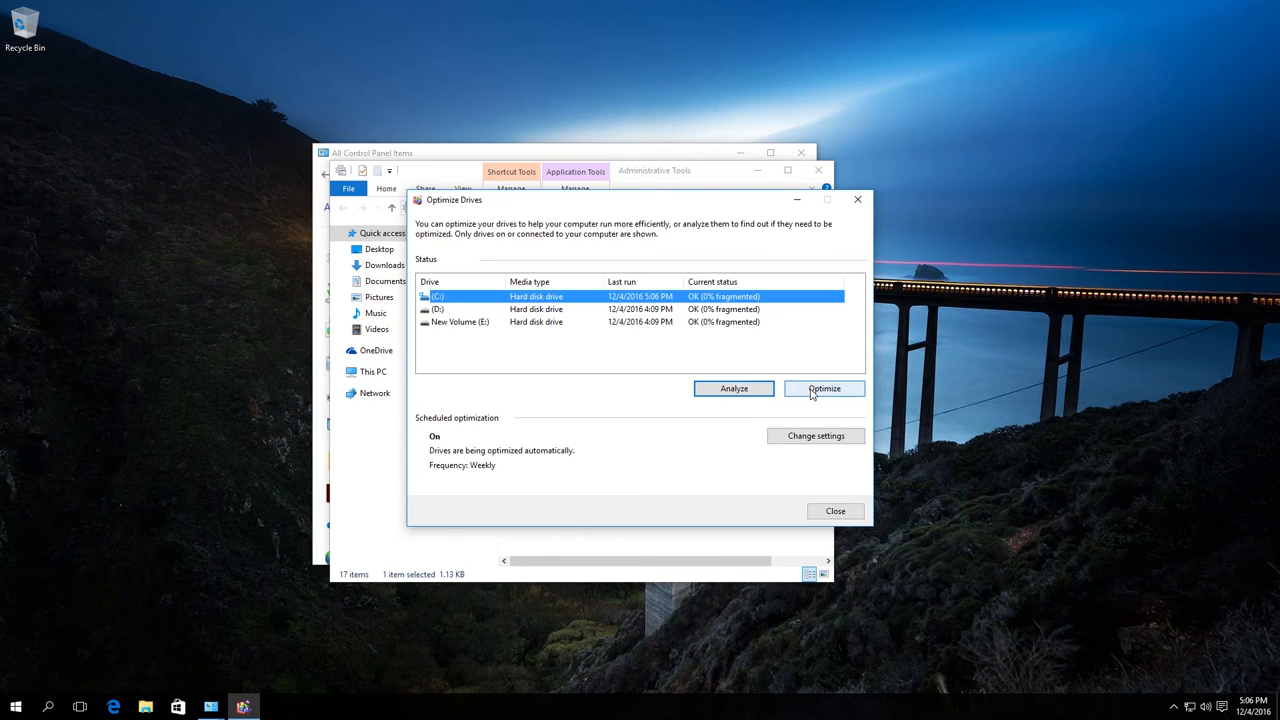
Optimize drive C:, then launch Command Prompt (Admin) and approve the UAC prompt
{"action": "left_click", "coordinate": [823, 388]}
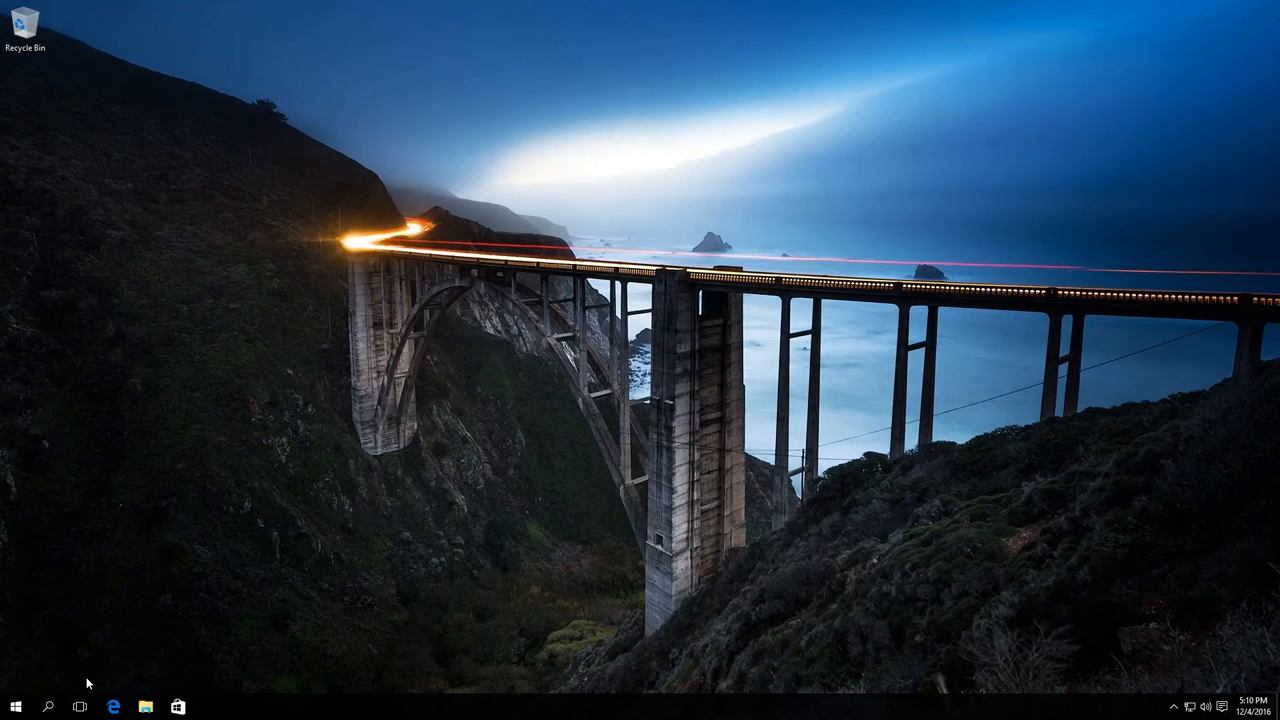
{"action": "right_click", "coordinate": [15, 706]}
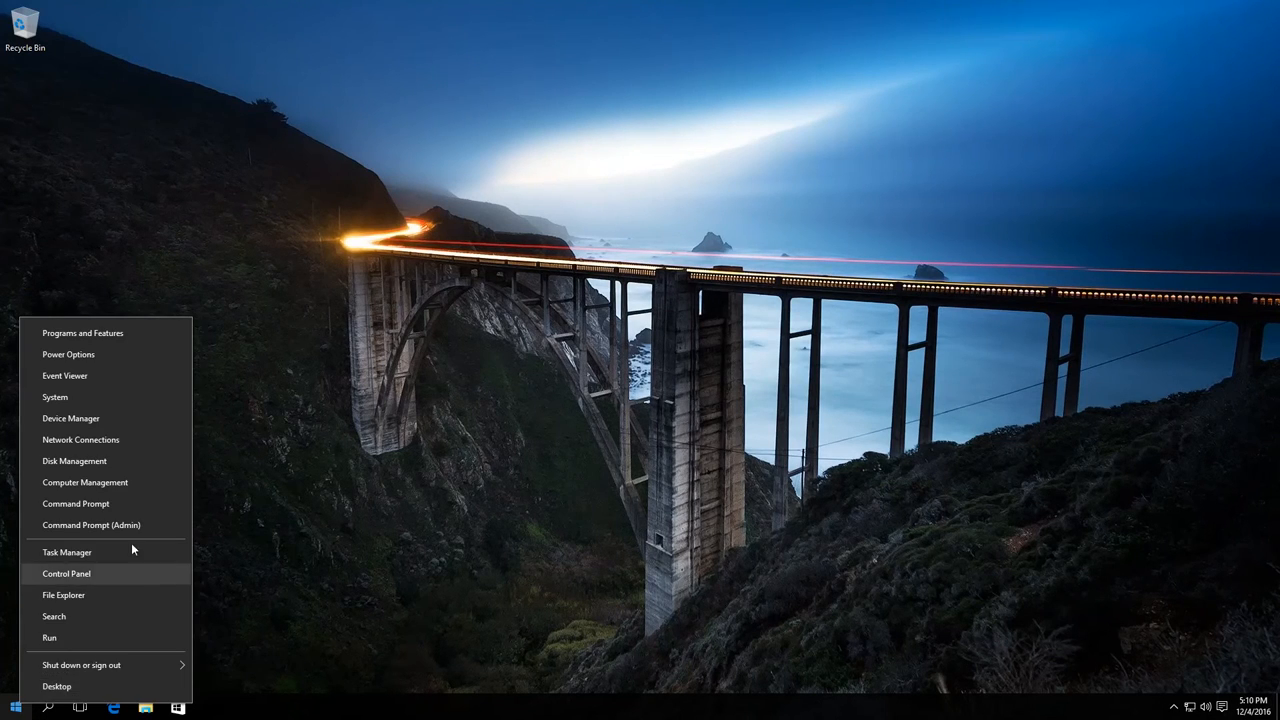
{"action": "left_click", "coordinate": [686, 380]}
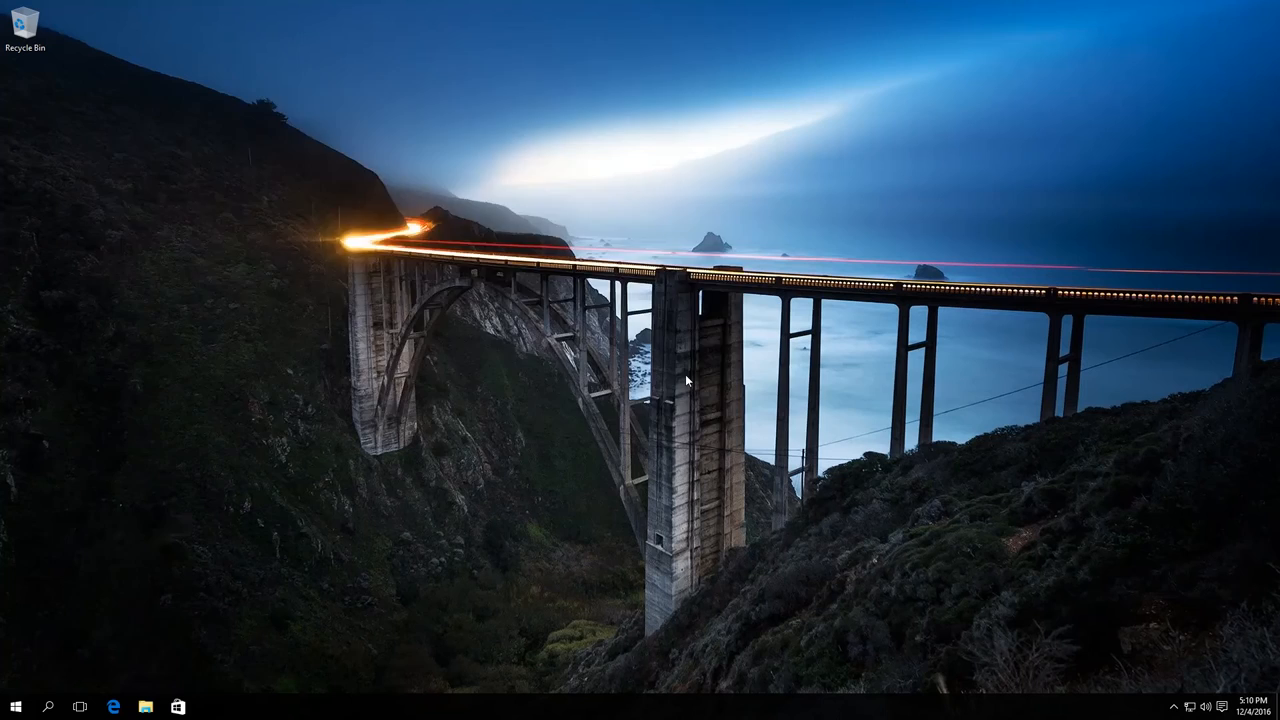
{"action": "left_click", "coordinate": [210, 706]}
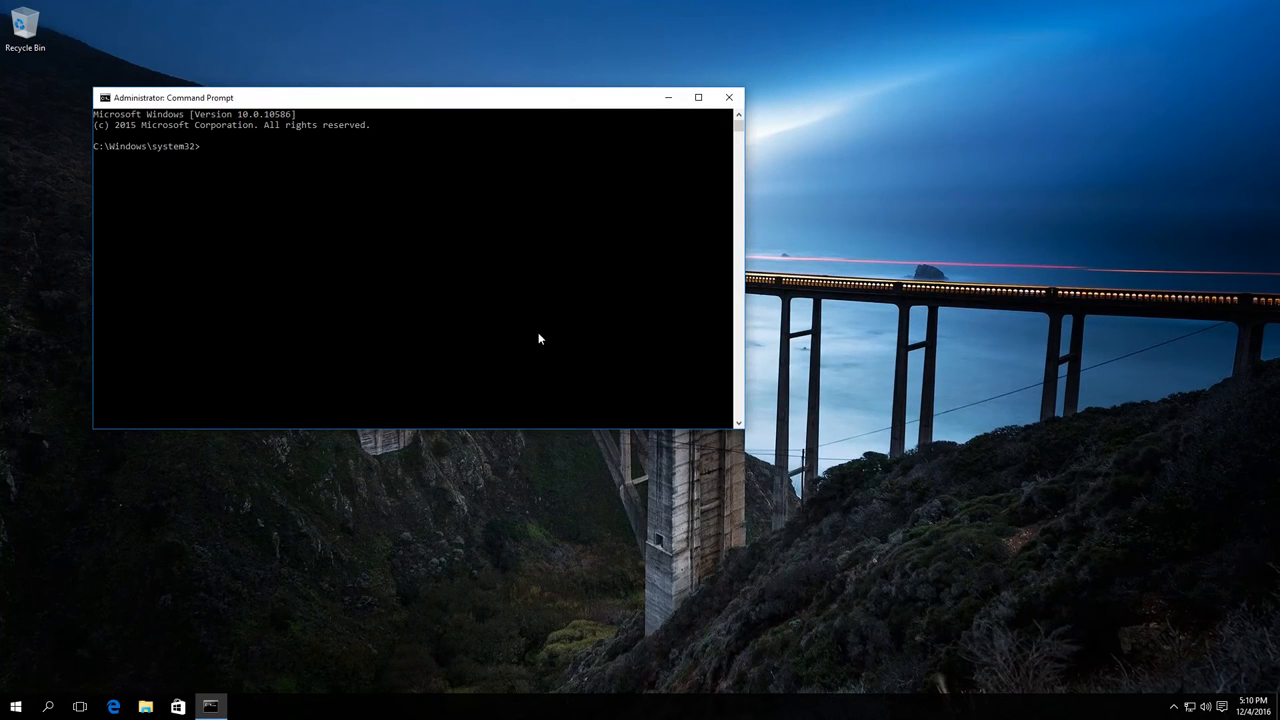
Enter the command 'defrag C: /U' at the elevated Command Prompt
{"action": "type", "text": "defrag C: /U"}
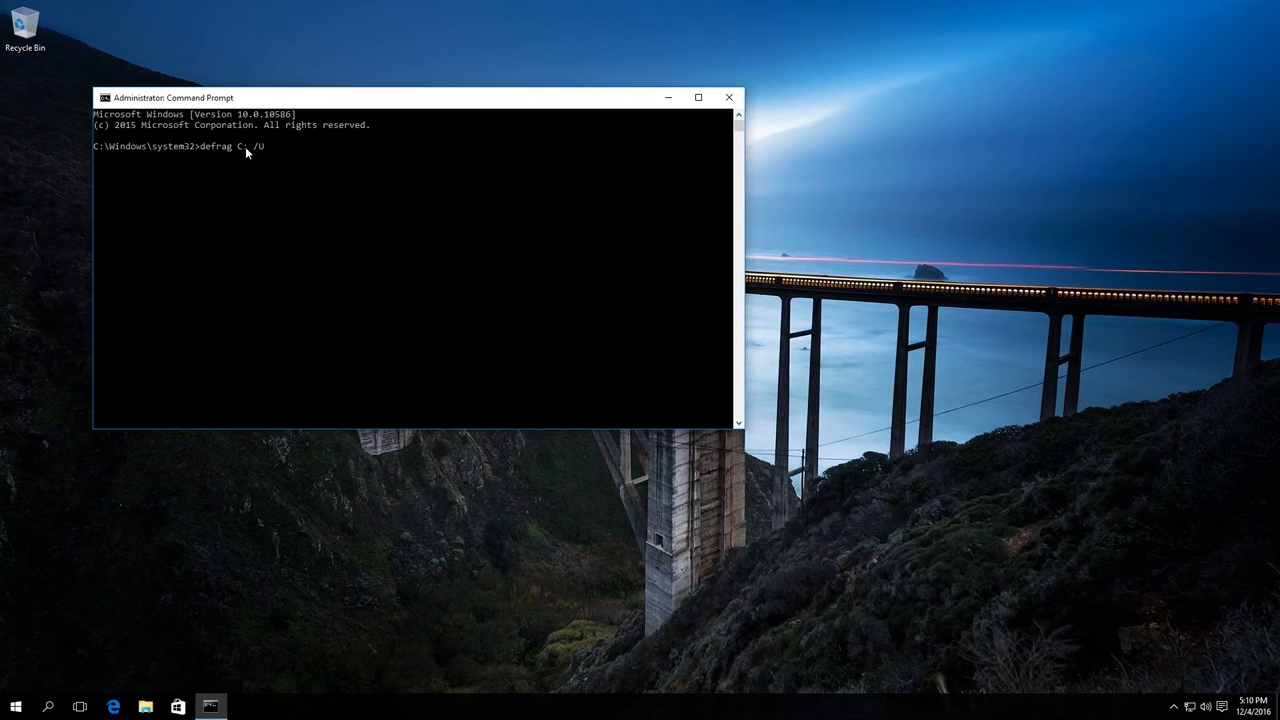
{"action": "mouse_move", "coordinate": [238, 148]}
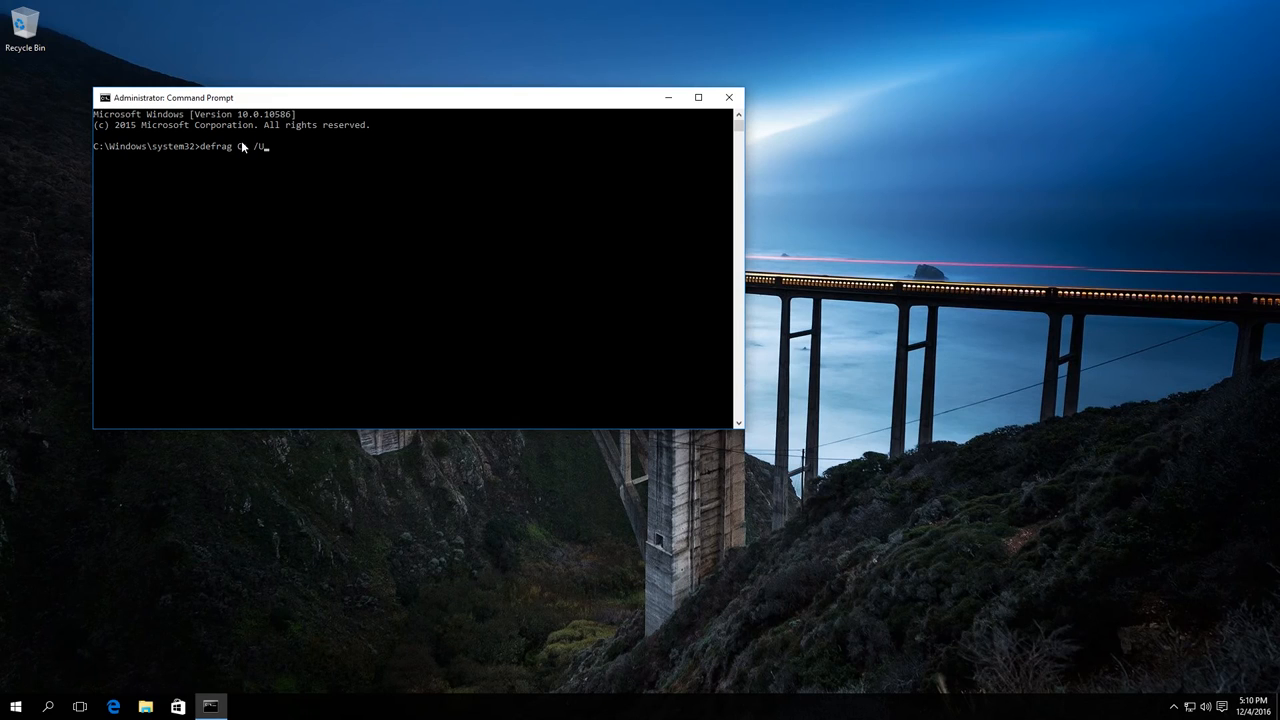
{"action": "type", "text": "C:"}
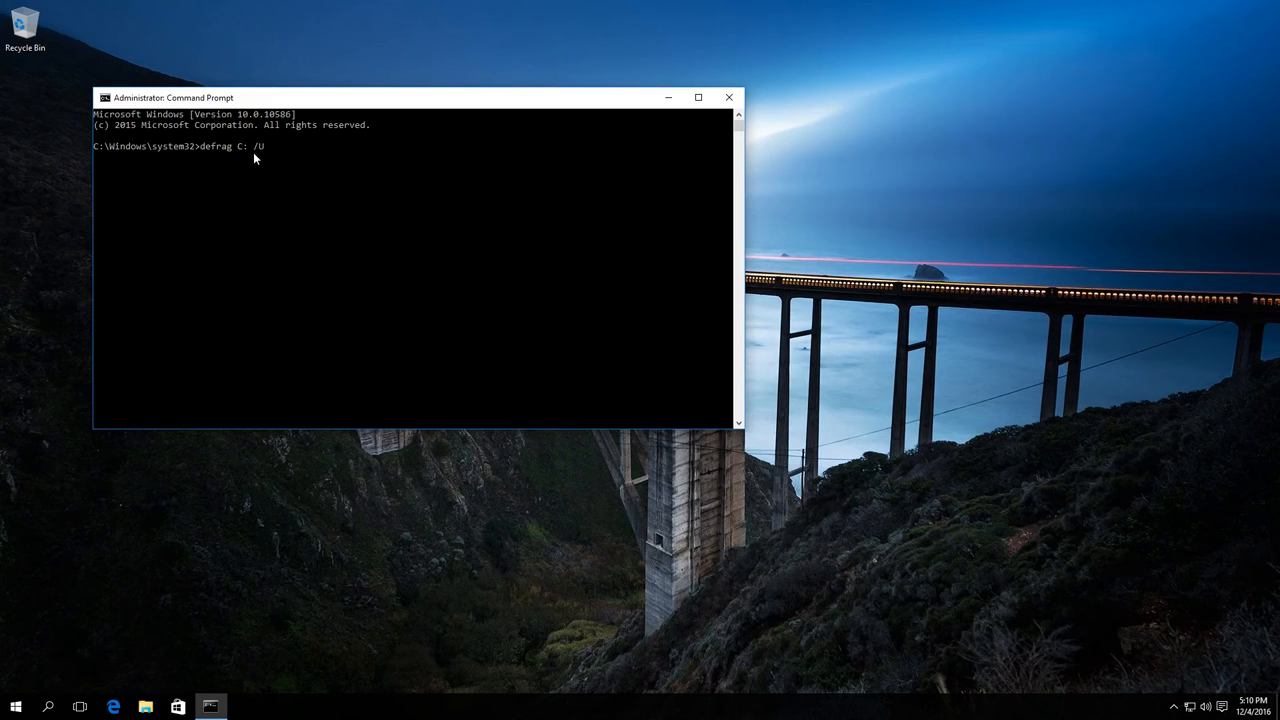
{"action": "mouse_move", "coordinate": [265, 145]}
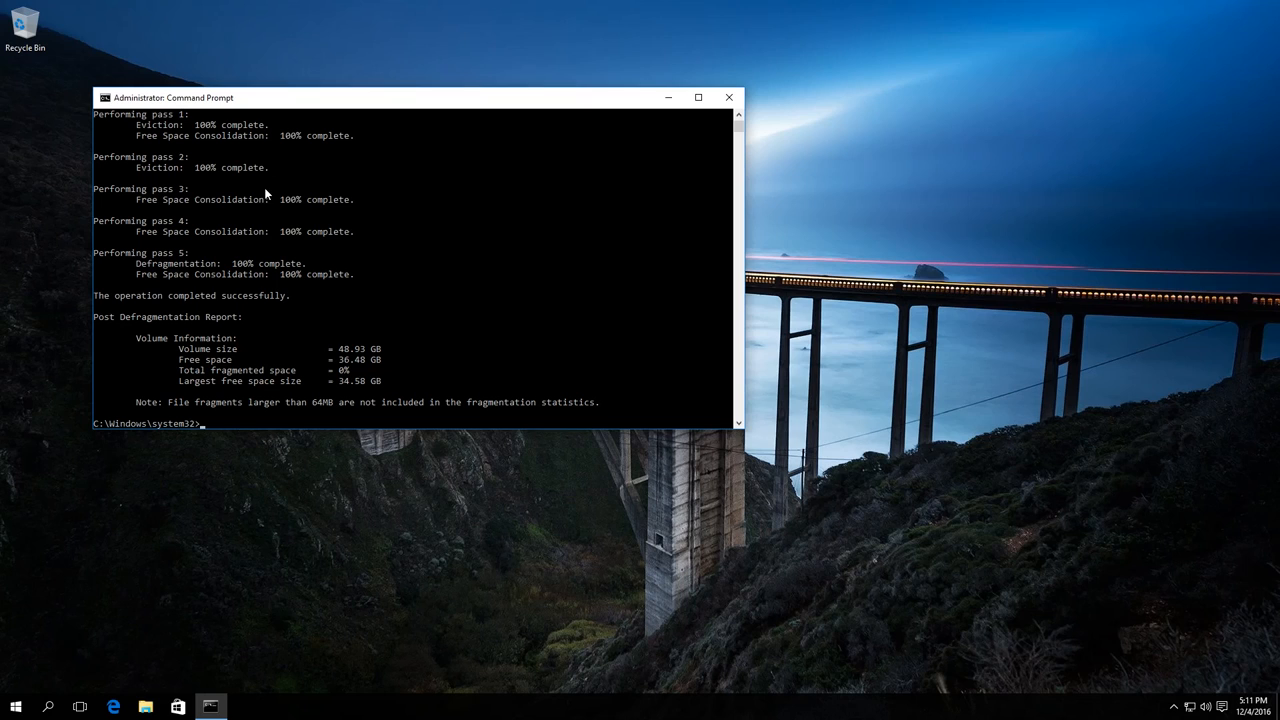
{"action": "mouse_move", "coordinate": [238, 355]}
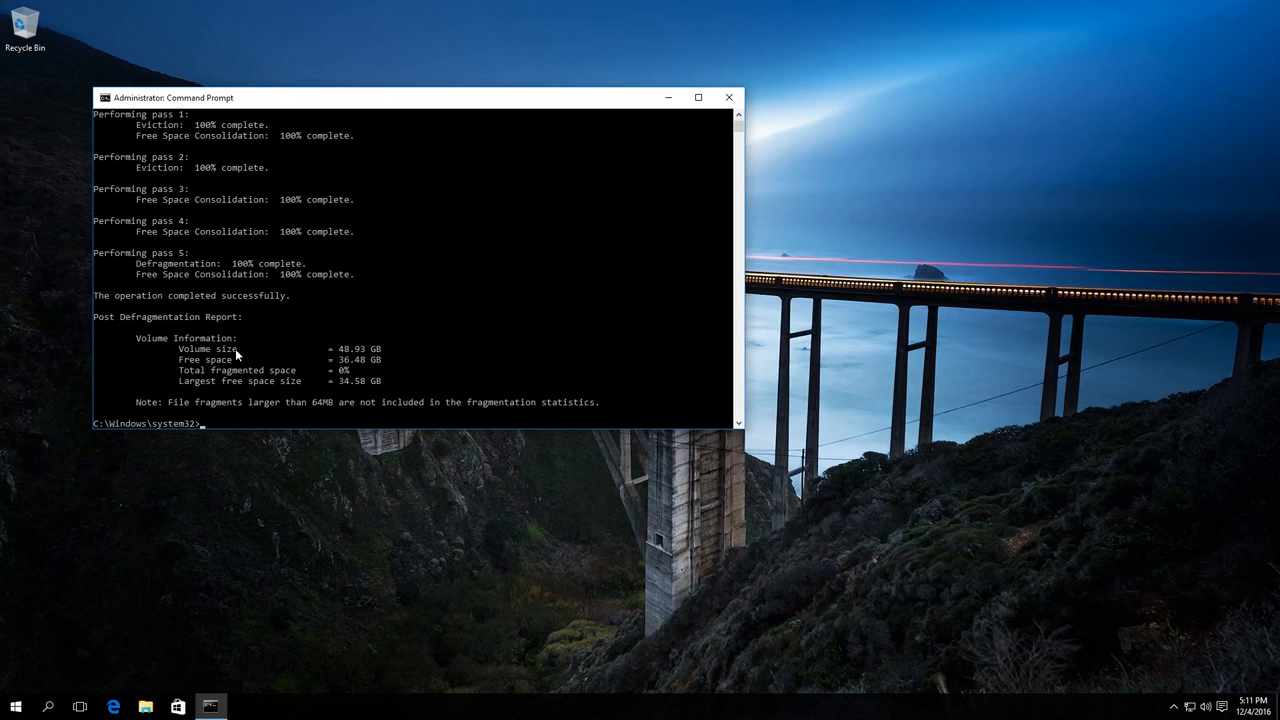
{"action": "mouse_move", "coordinate": [172, 349]}
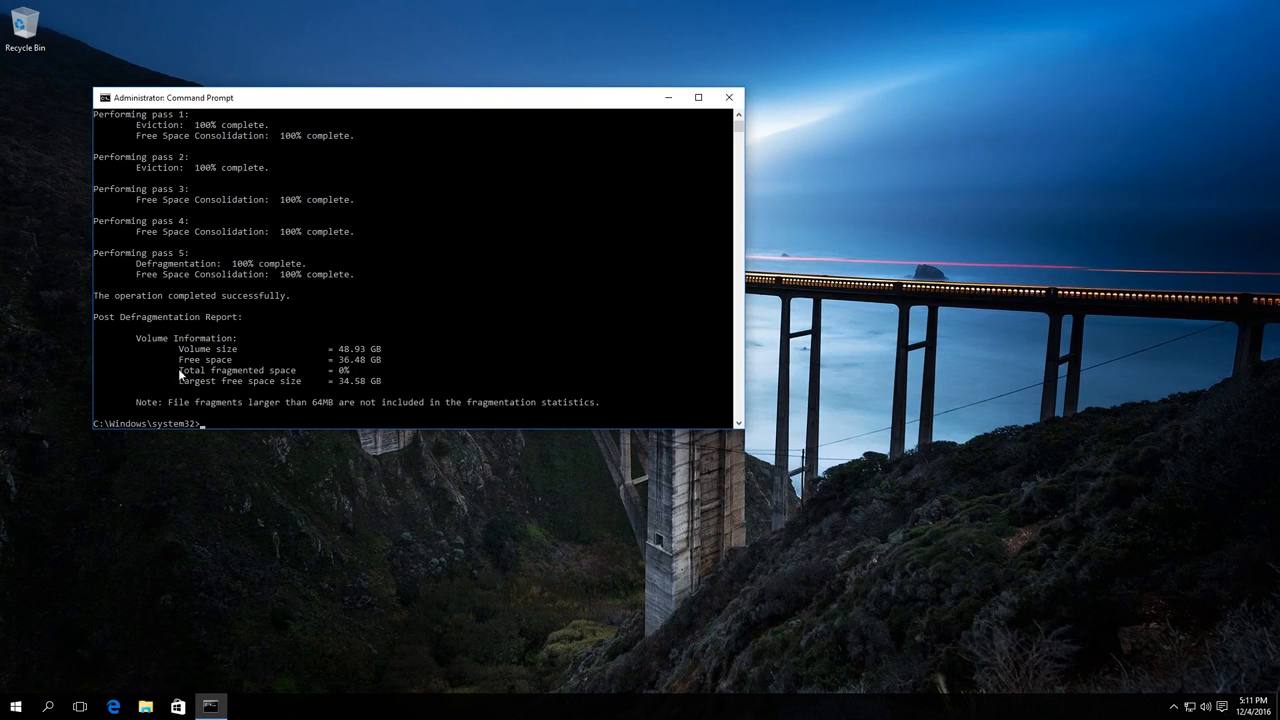
{"action": "mouse_move", "coordinate": [197, 387]}
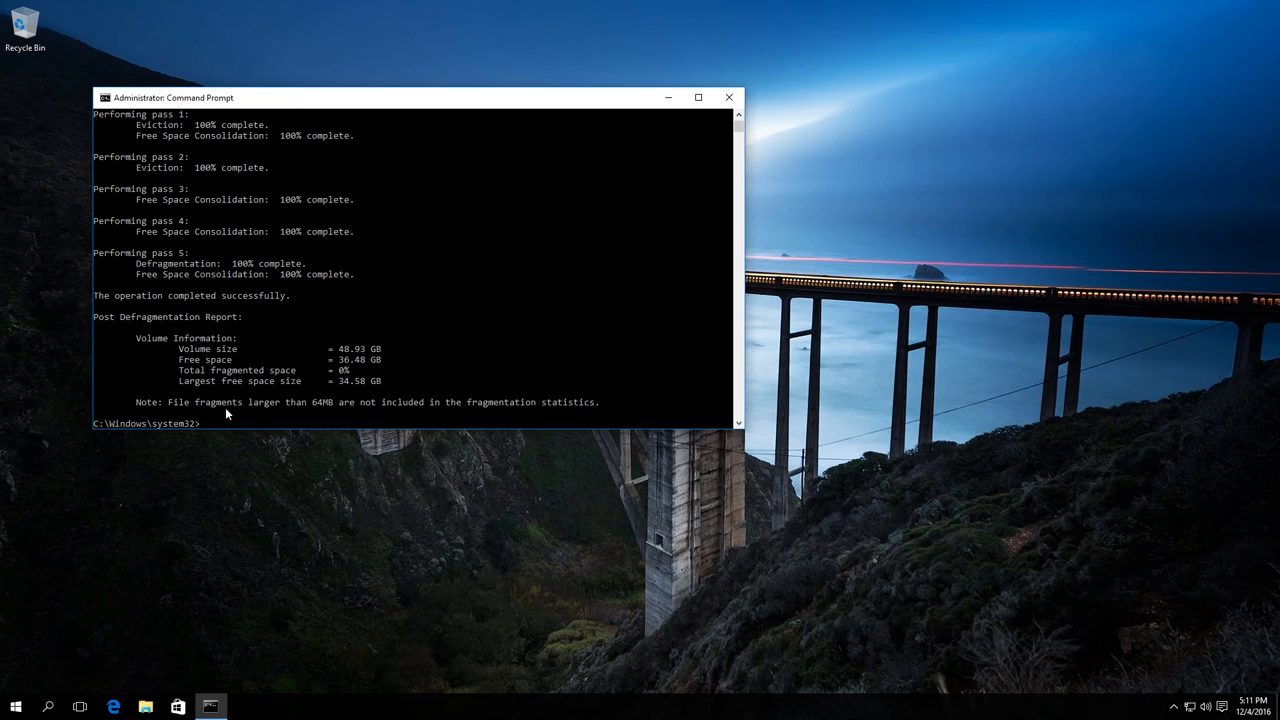
{"action": "mouse_move", "coordinate": [334, 408]}
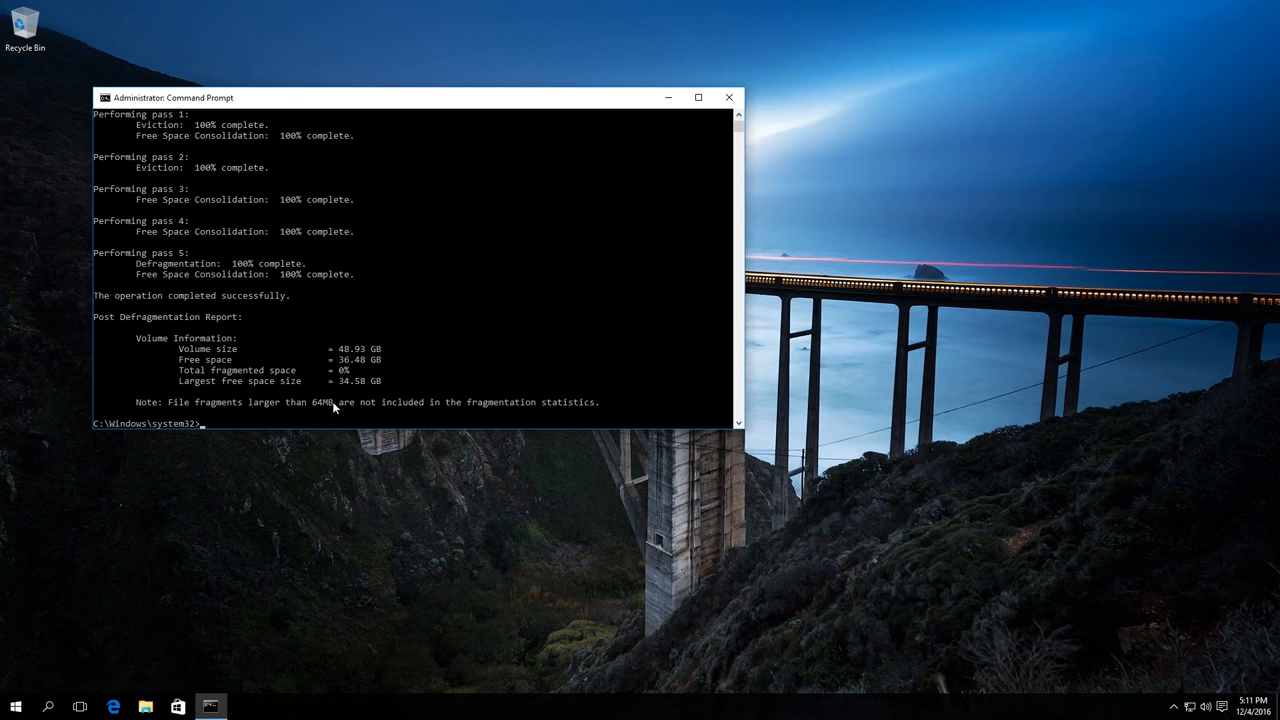
{"action": "mouse_move", "coordinate": [393, 403]}
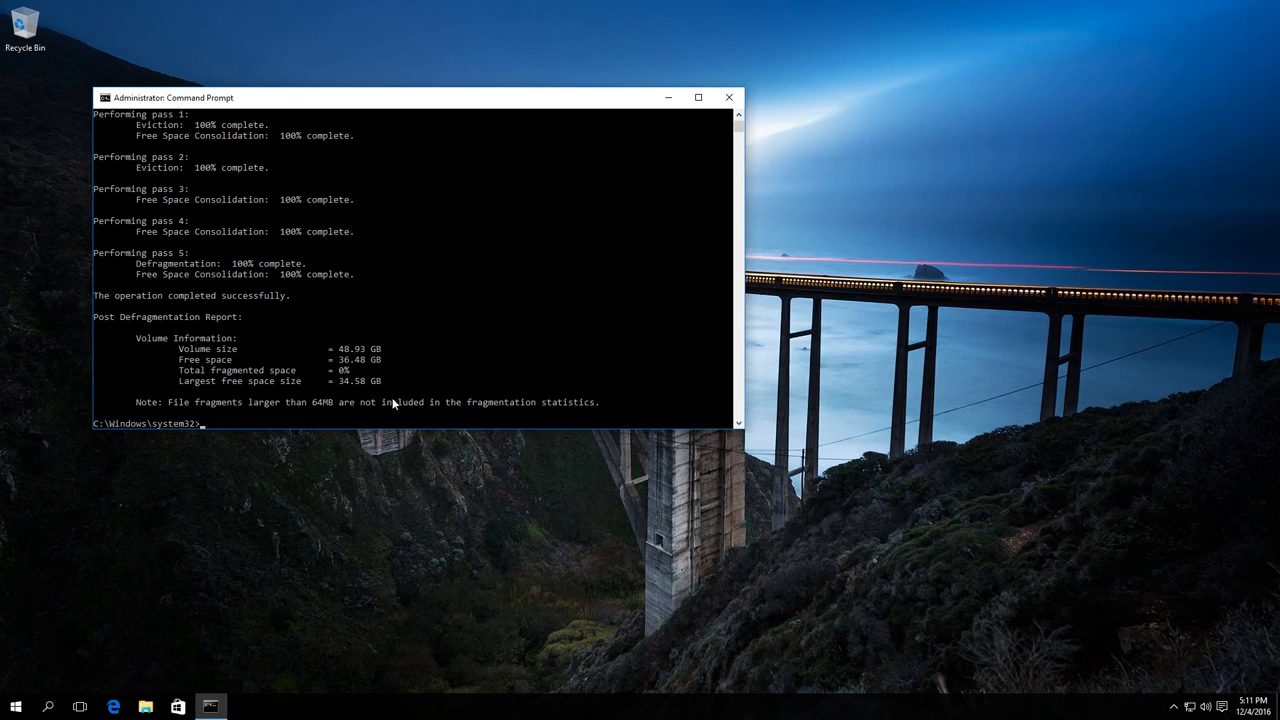
{"action": "mouse_move", "coordinate": [322, 410]}
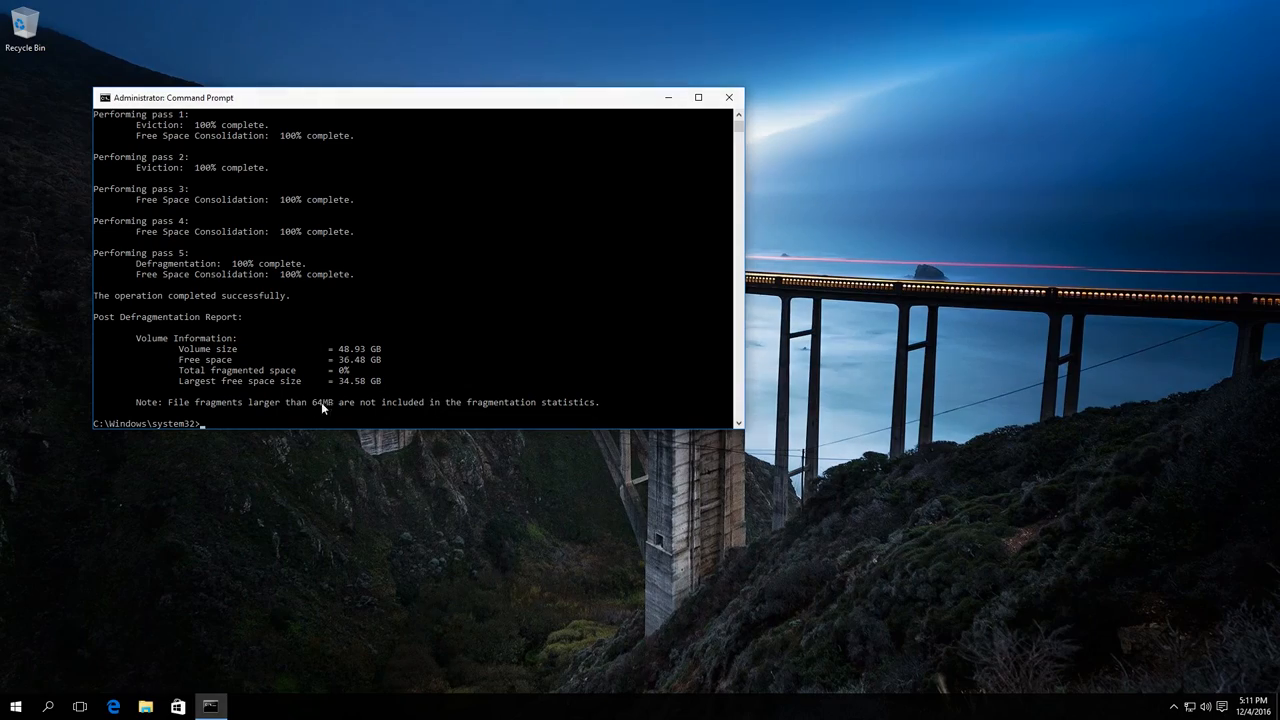